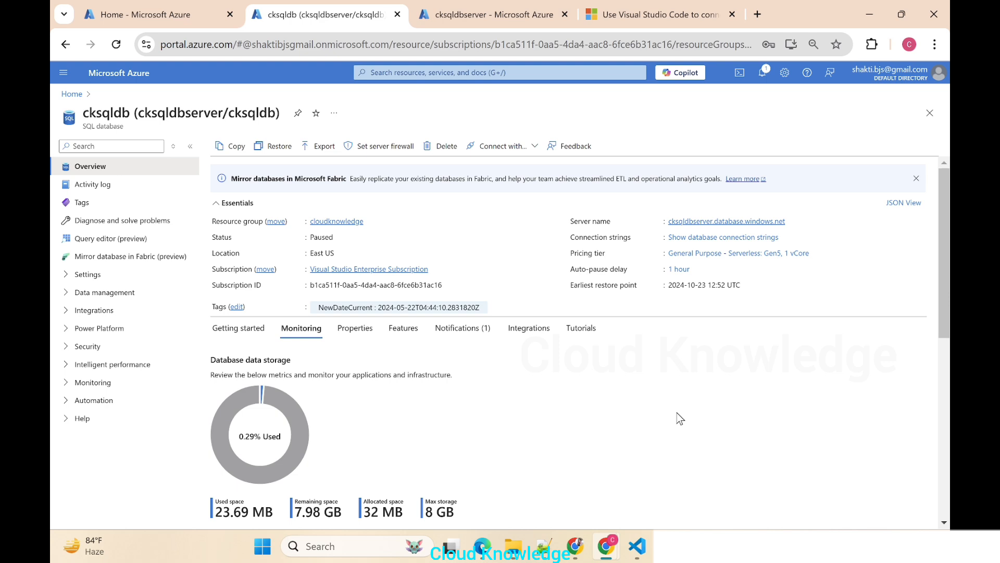
mouse_move(606, 128)
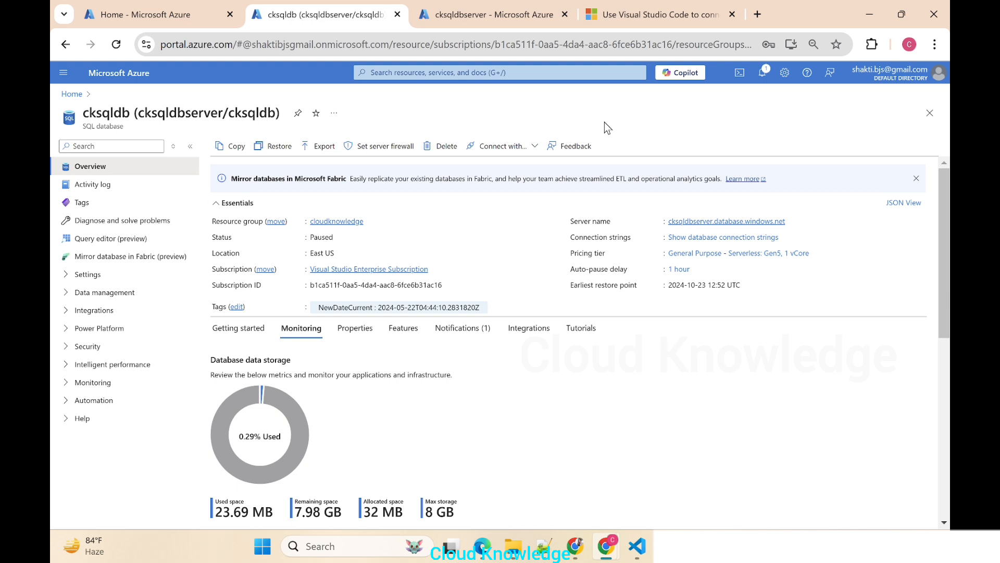
mouse_move(652, 442)
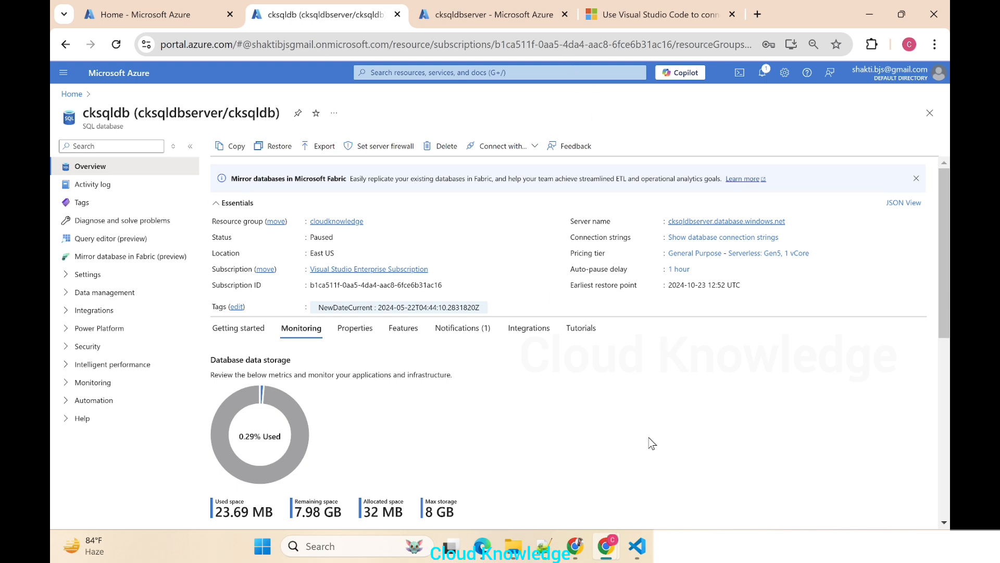
mouse_move(637, 546)
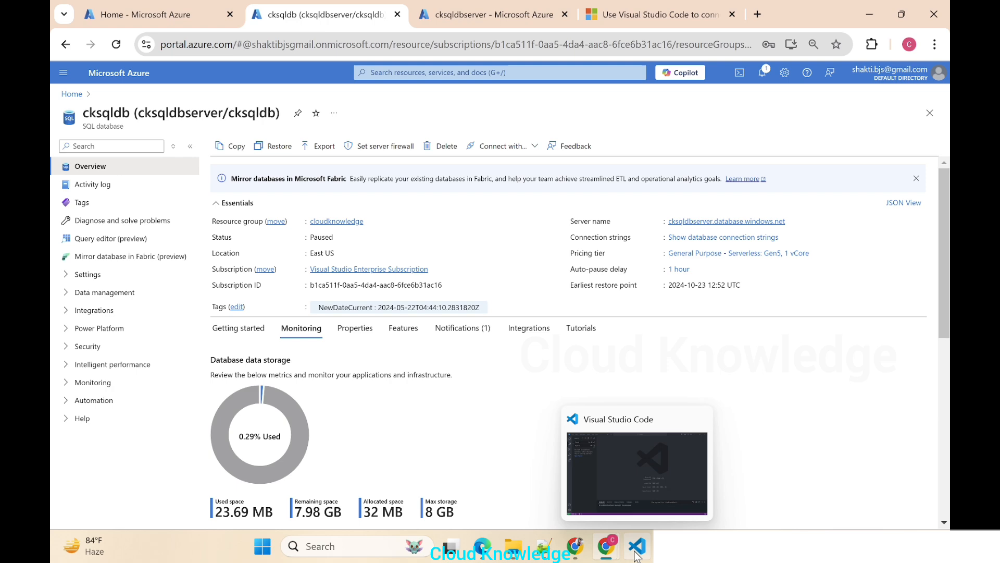
- Switch between the browser's database overview and VS Code, selecting the database name cksqldb
click(636, 546)
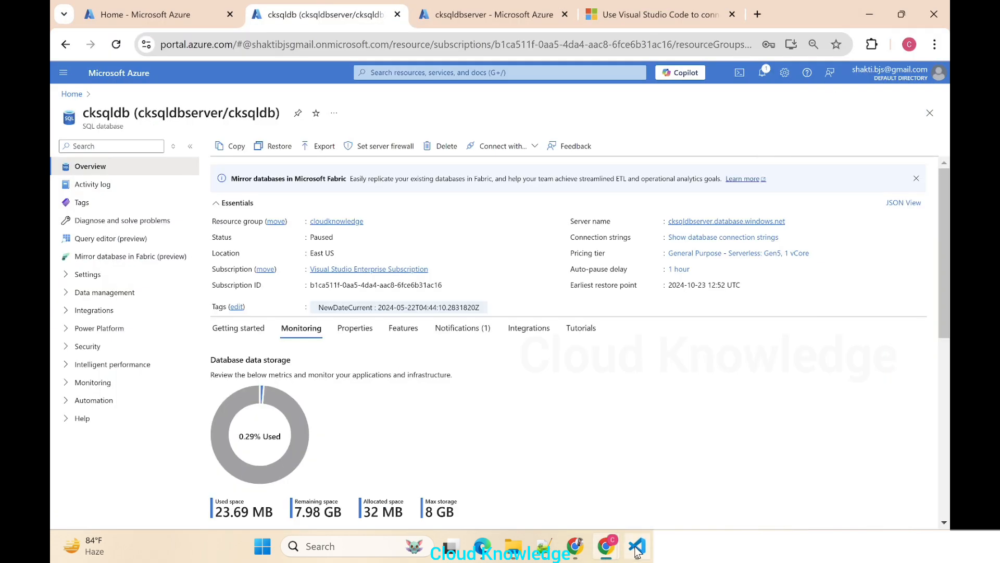
click(636, 546)
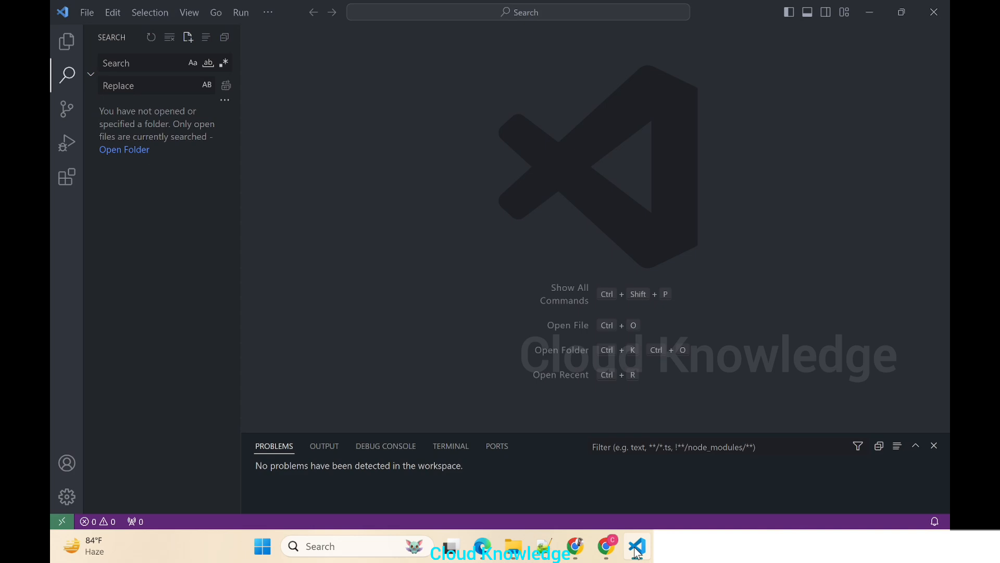
click(606, 545)
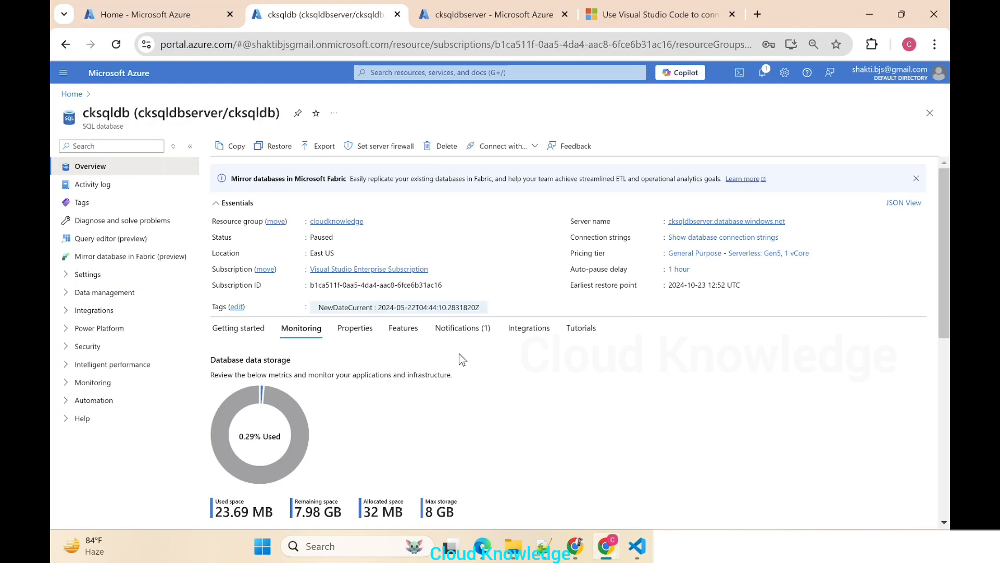
mouse_move(750, 455)
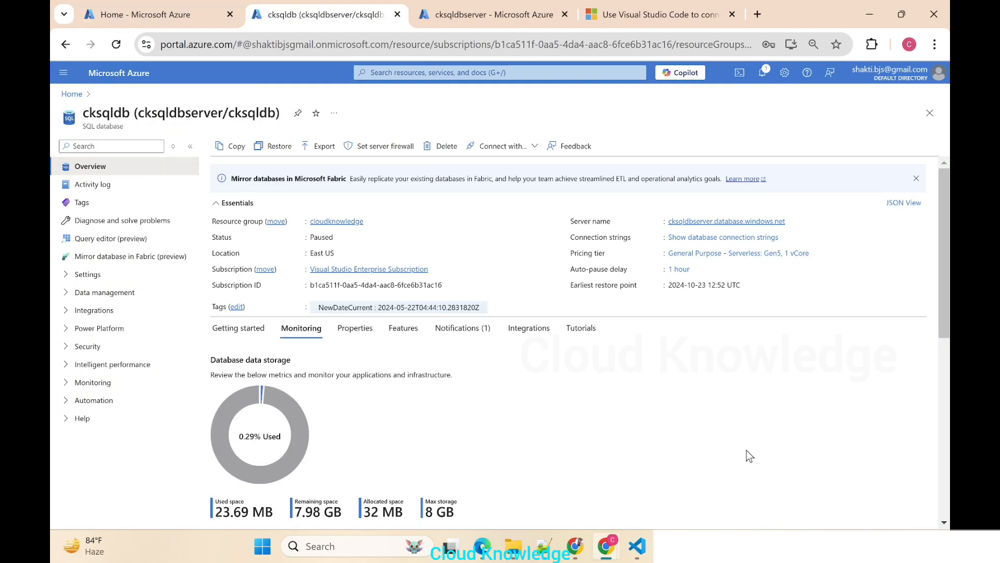
mouse_move(72, 93)
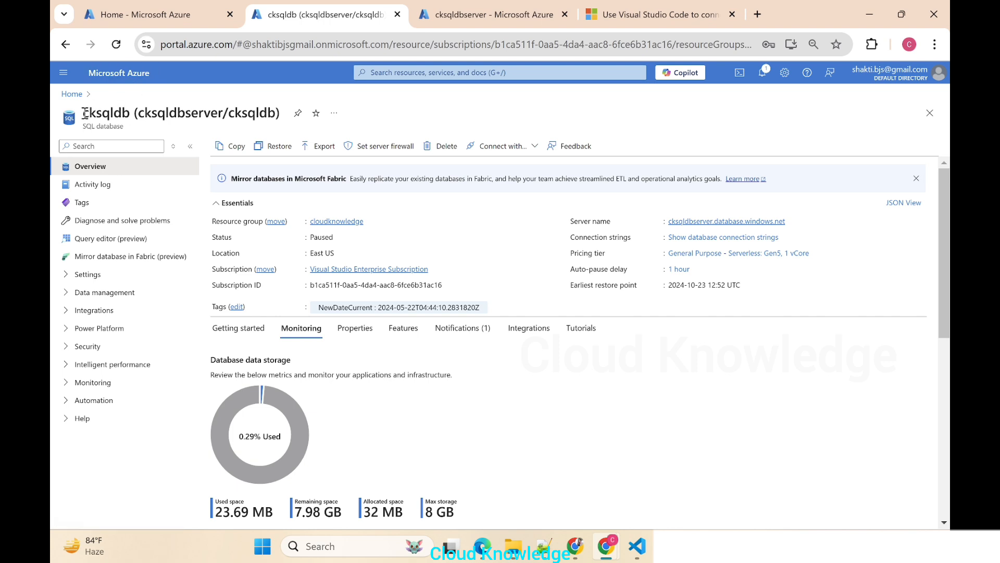
double_click(114, 113)
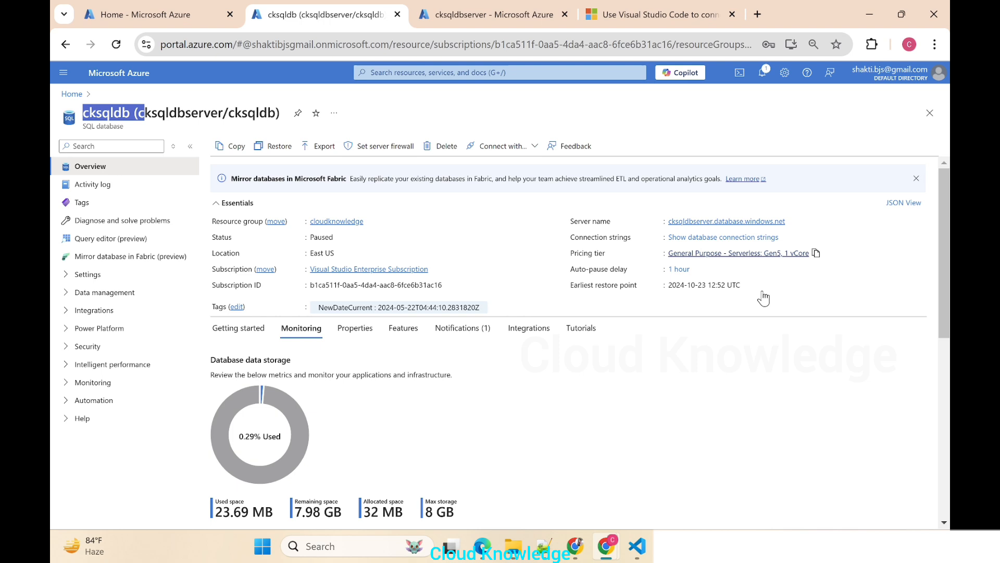
mouse_move(594, 312)
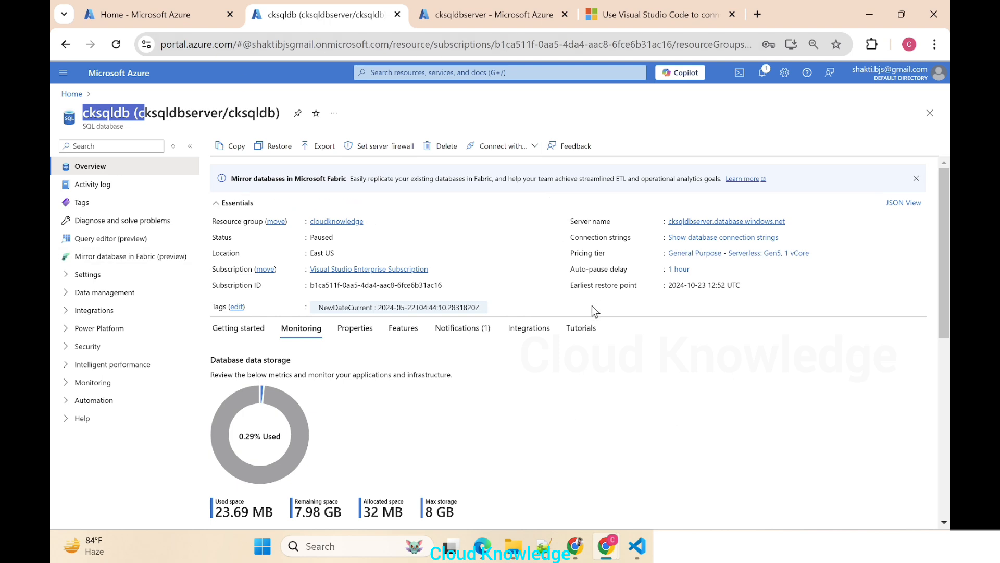
mouse_move(593, 309)
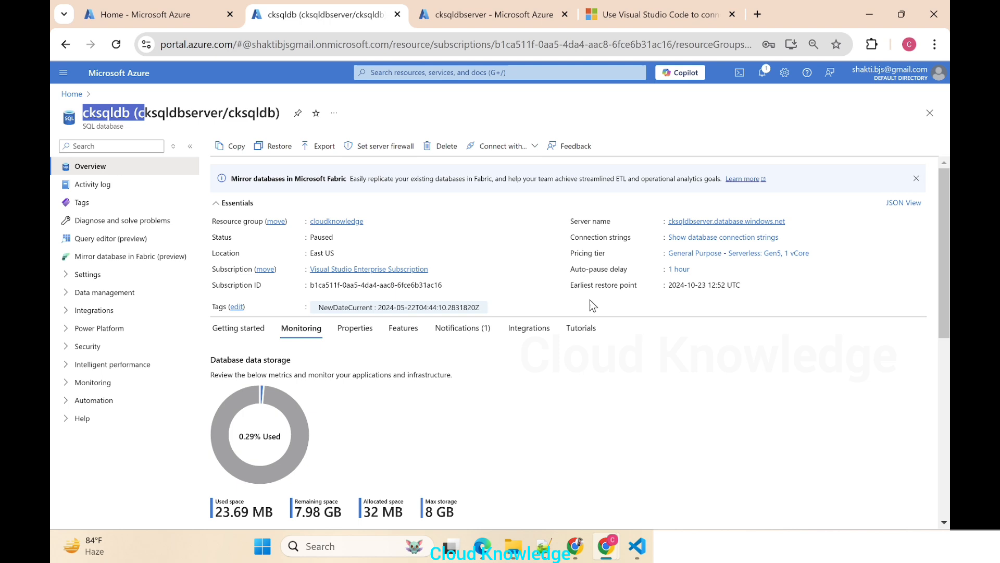
mouse_move(625, 384)
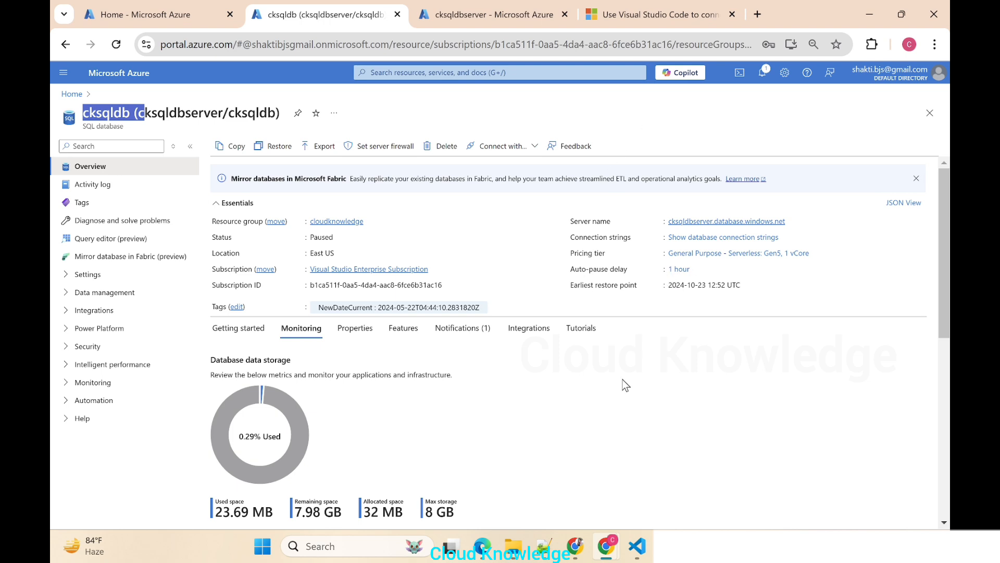
click(636, 545)
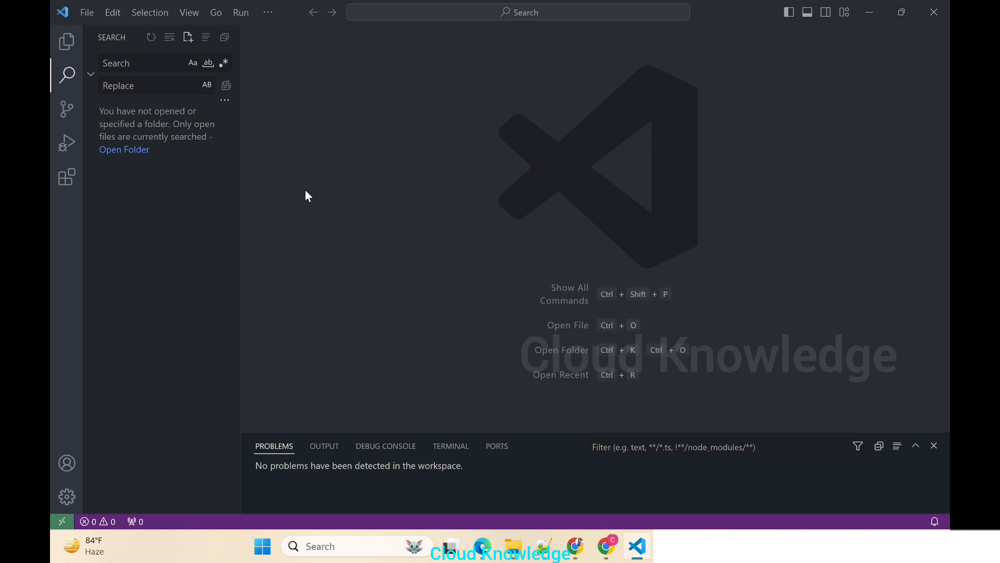
mouse_move(64, 18)
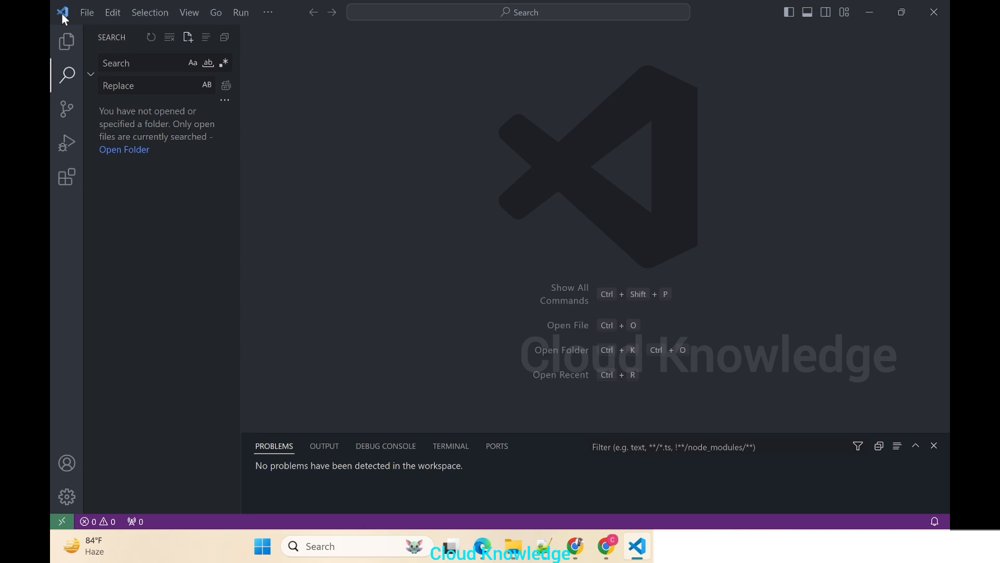
mouse_move(66, 177)
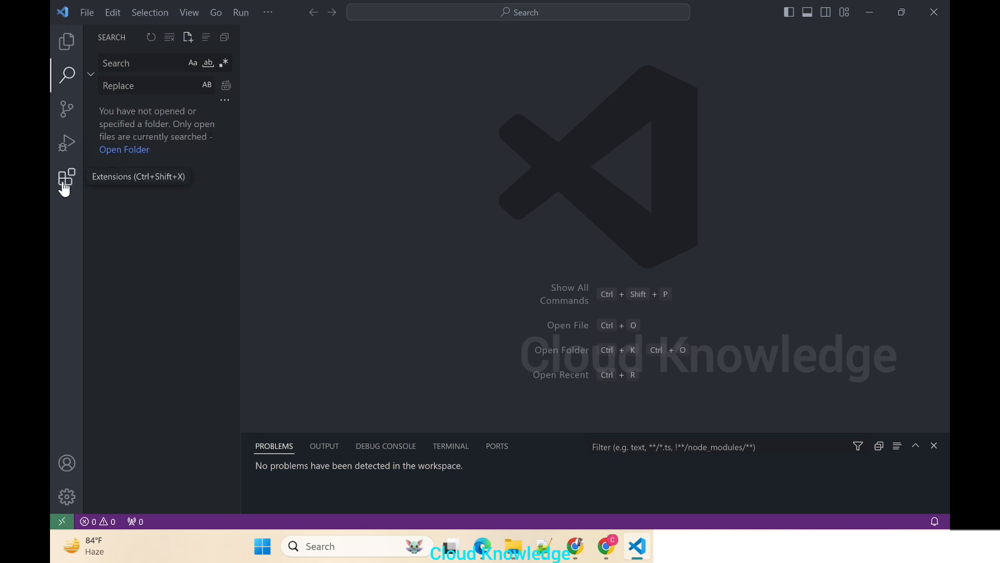
mouse_move(66, 181)
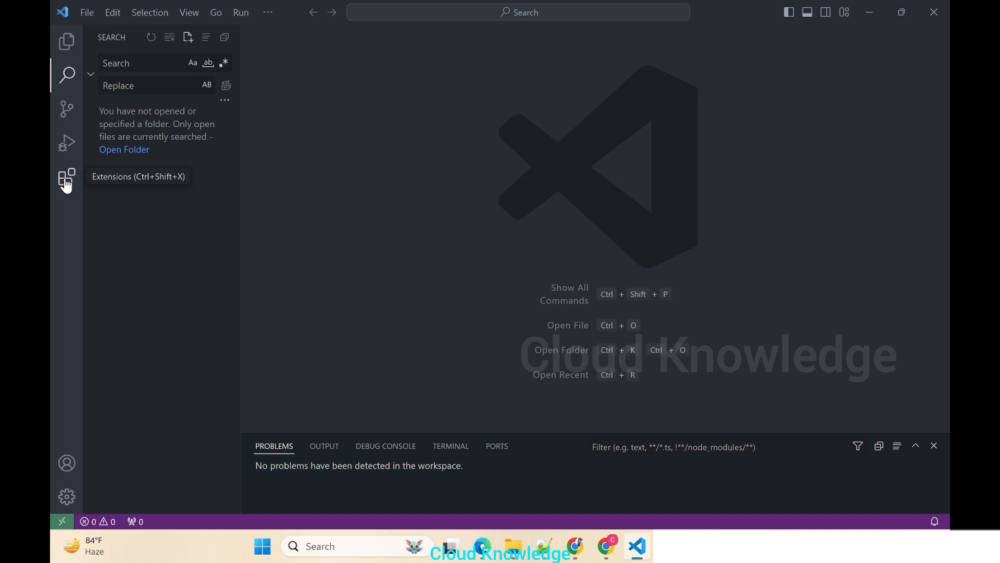
mouse_move(67, 179)
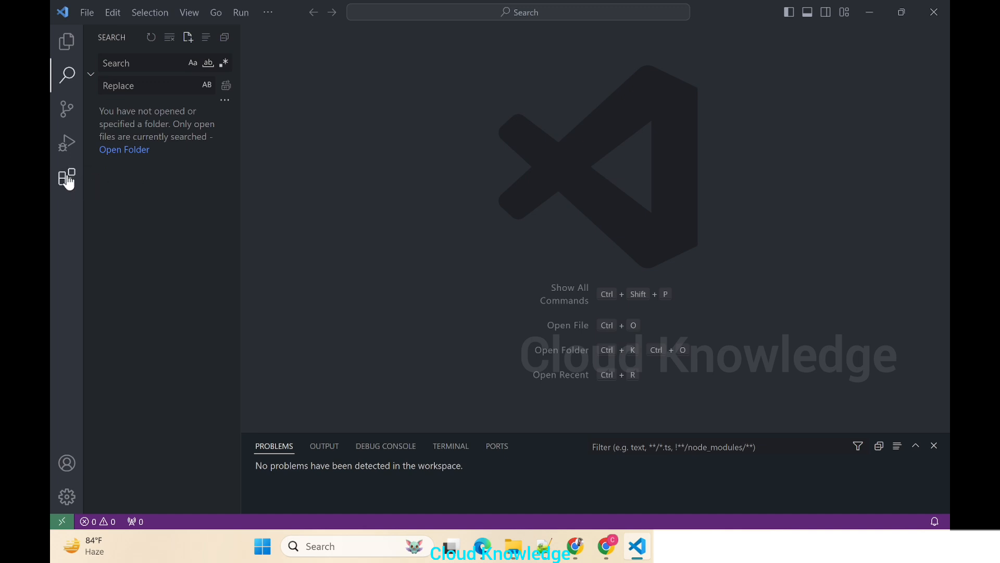
mouse_move(66, 178)
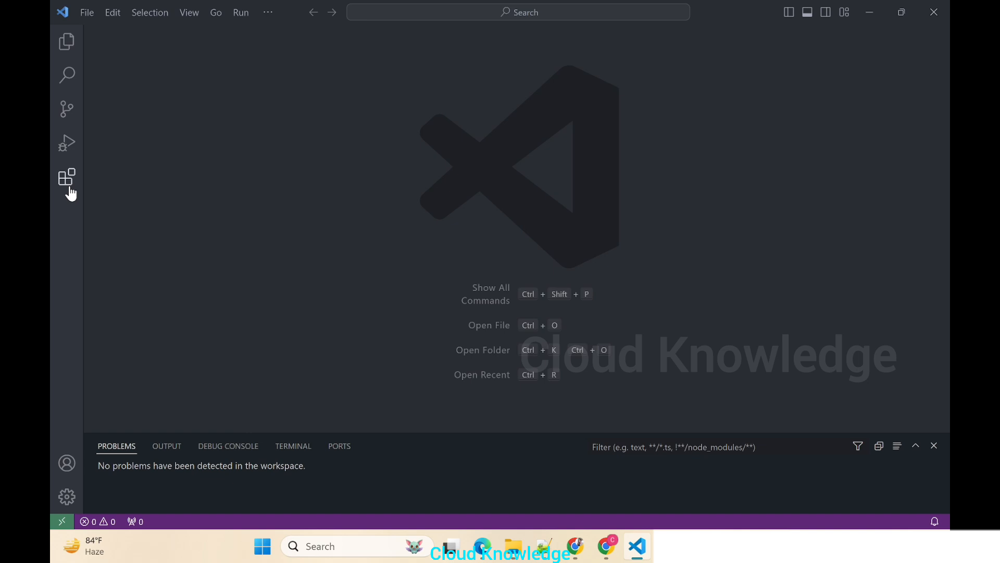
- Search the extensions marketplace for 'sql ser' to list the SQL Server (mssql) extension
click(66, 177)
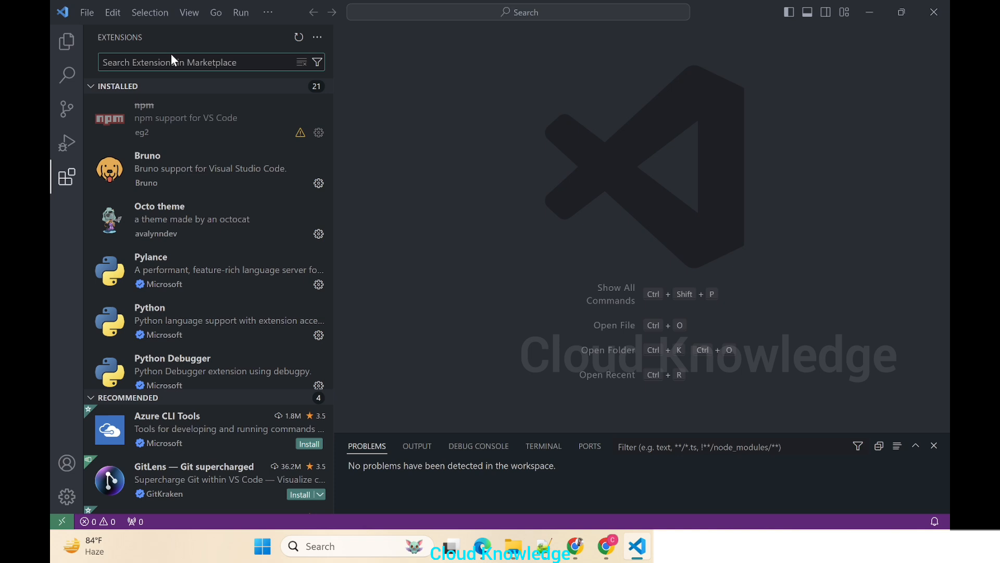
text(s)
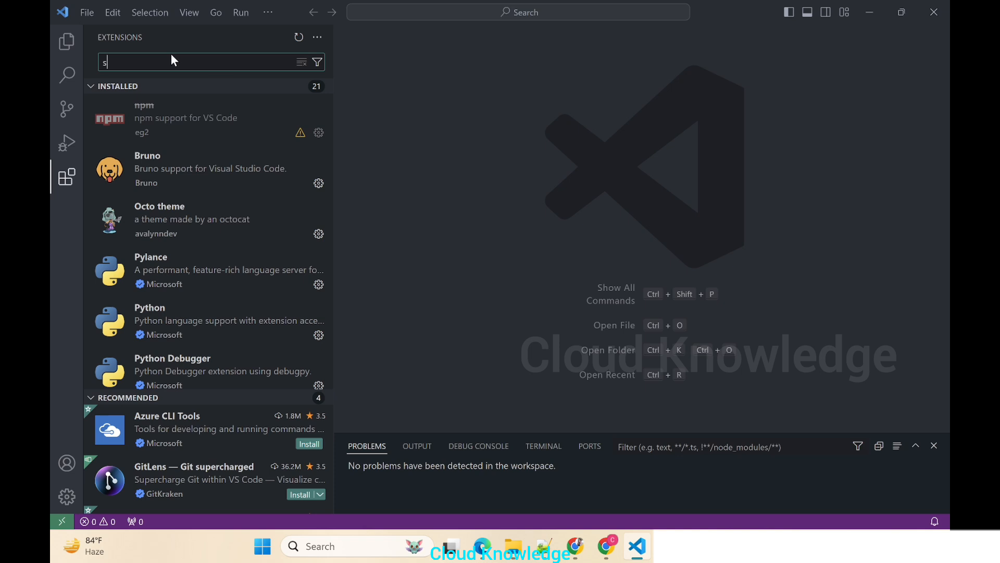
text(ql server)
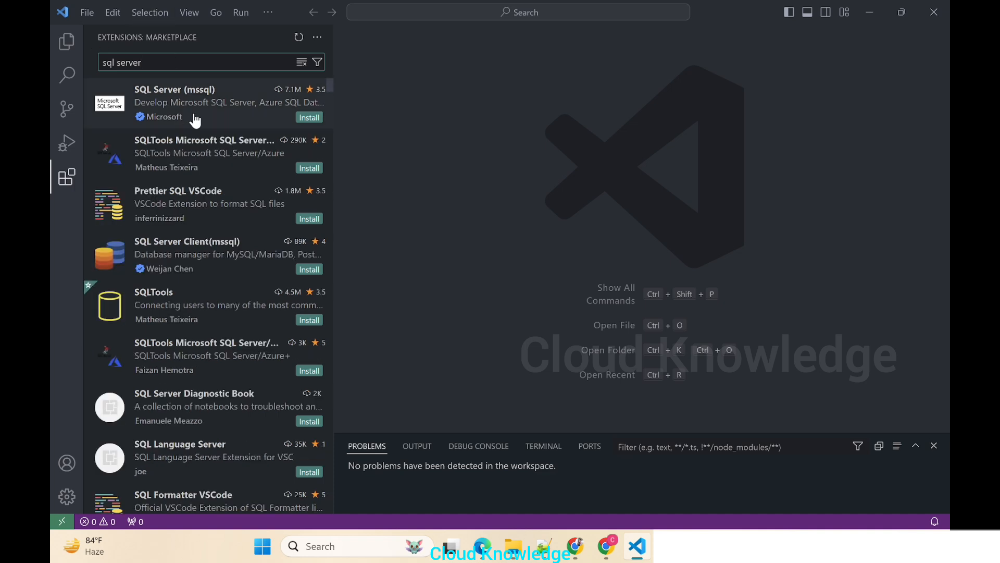
mouse_move(198, 102)
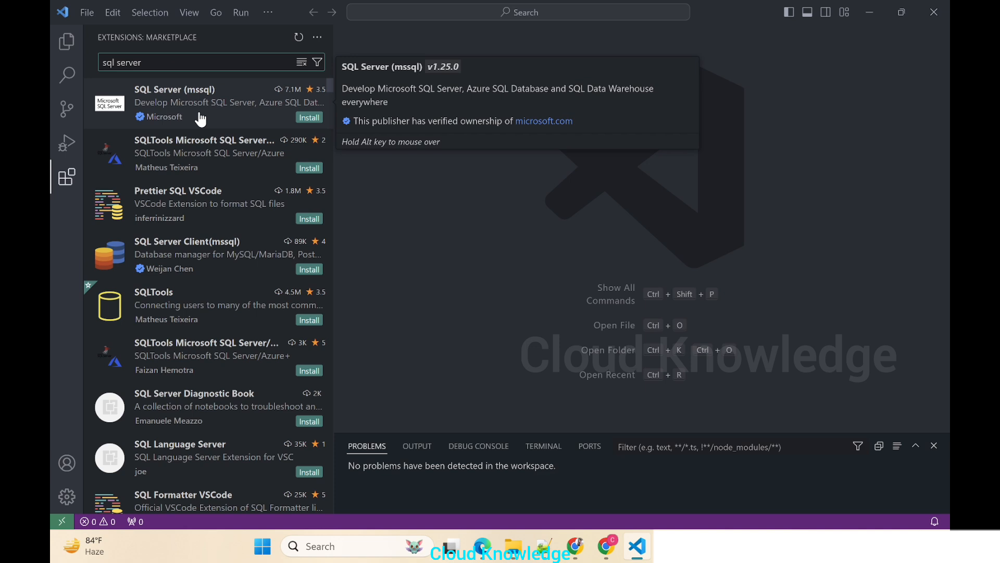
mouse_move(199, 112)
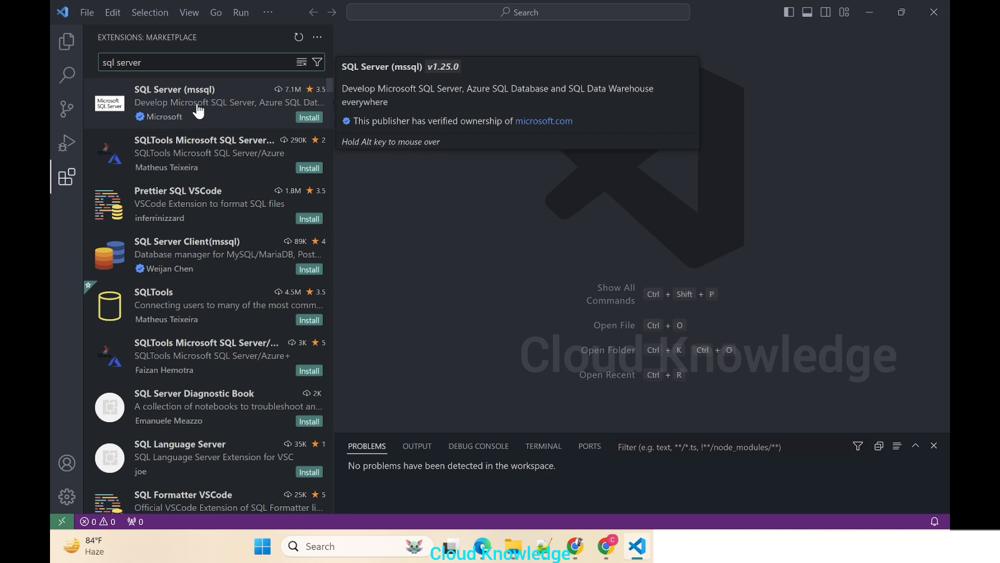
- Open the SQL Server (mssql) extension details page and install it
click(198, 102)
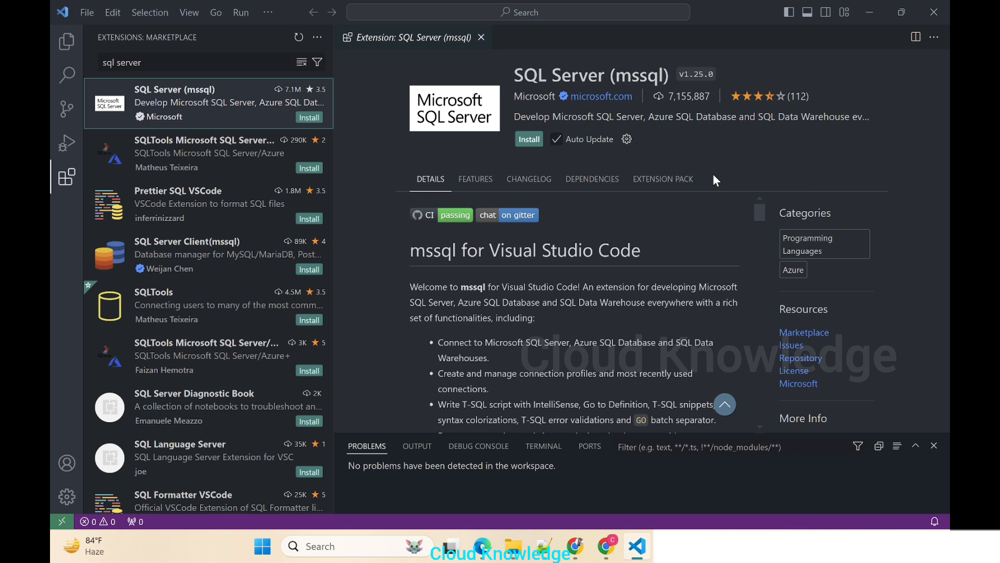
mouse_move(592, 119)
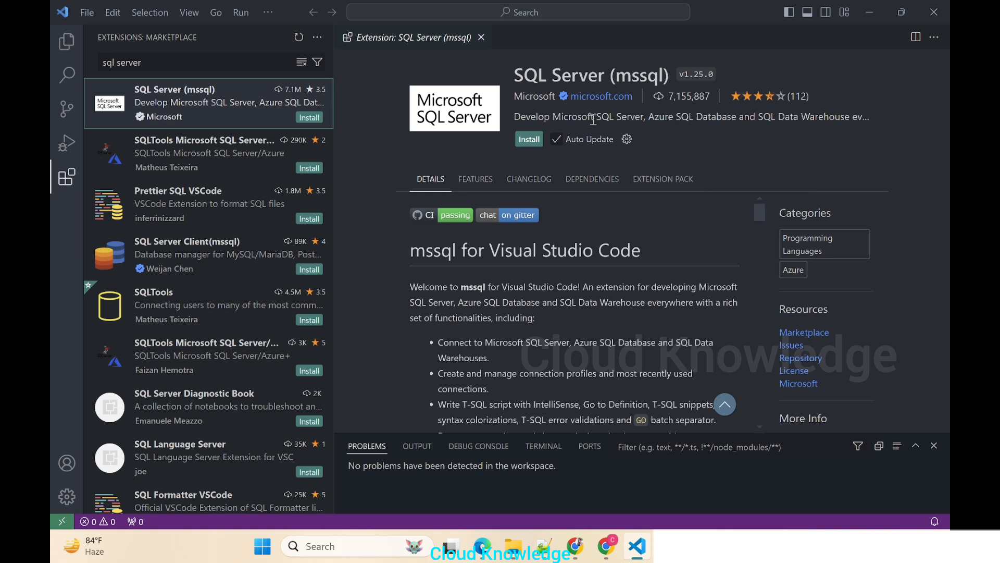
mouse_move(740, 137)
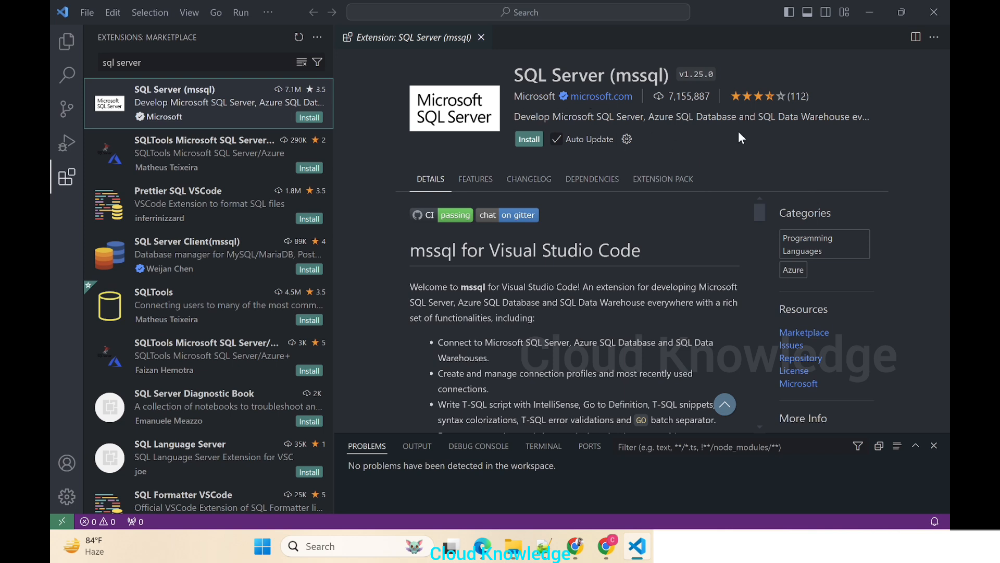
mouse_move(851, 142)
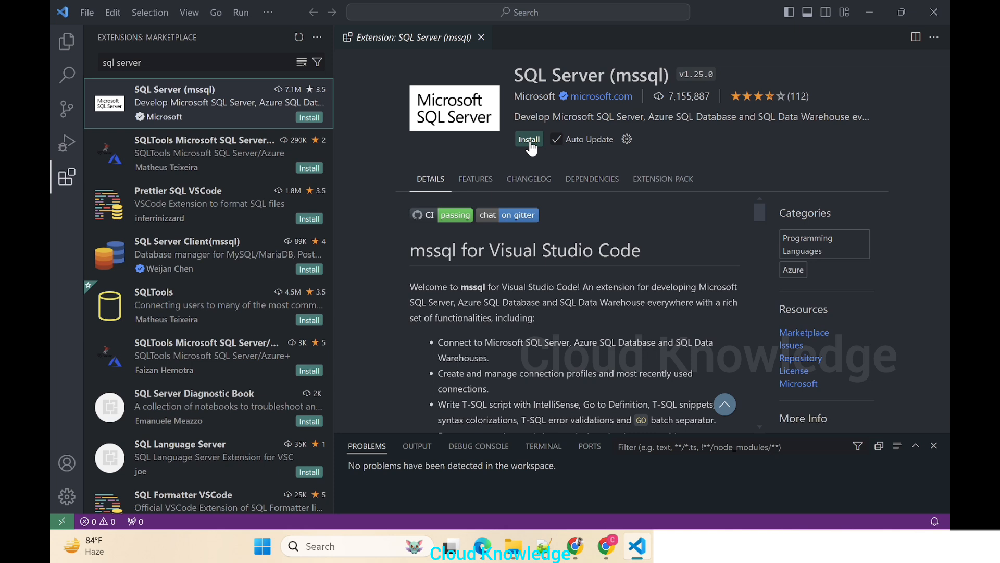
mouse_move(556, 169)
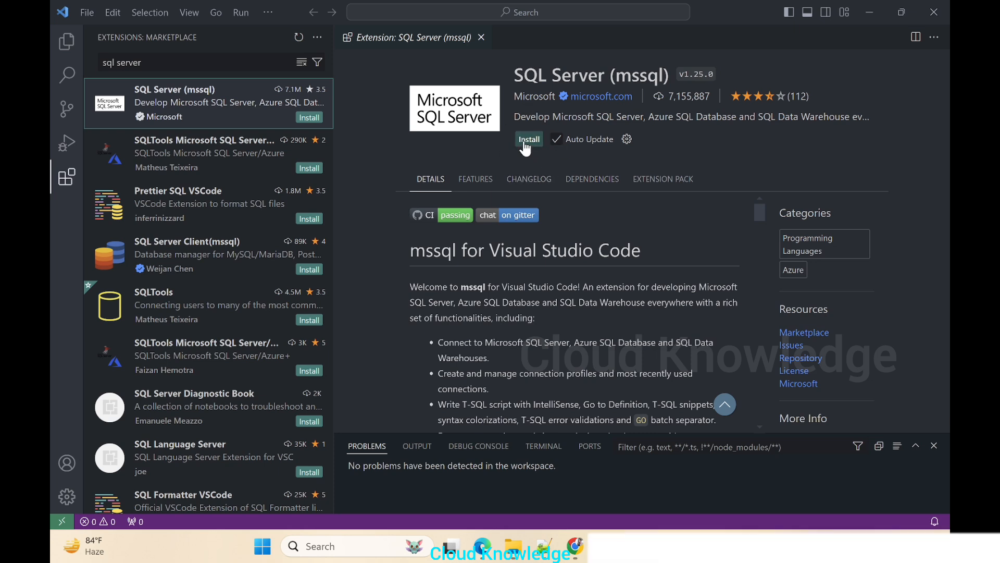
click(528, 138)
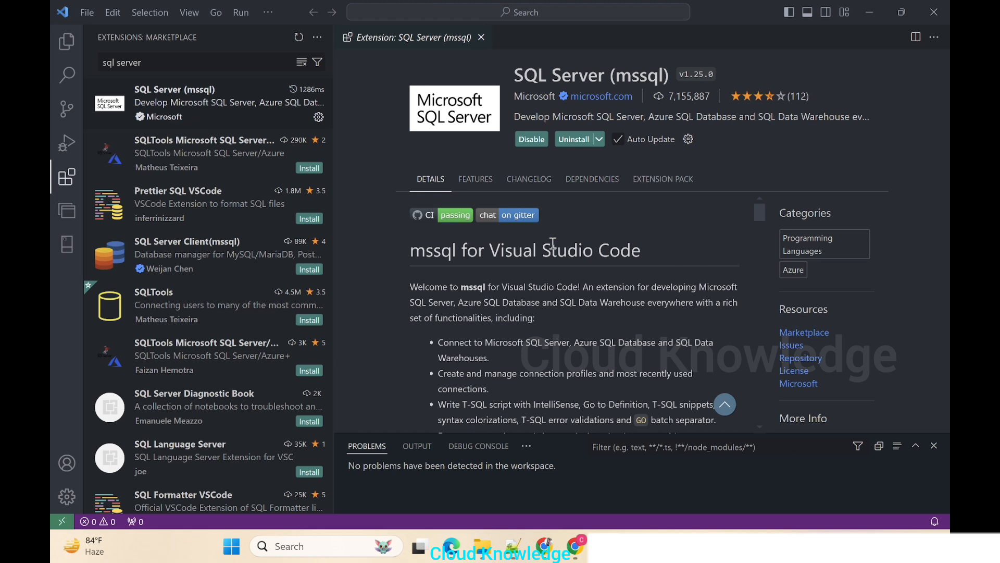
mouse_move(588, 158)
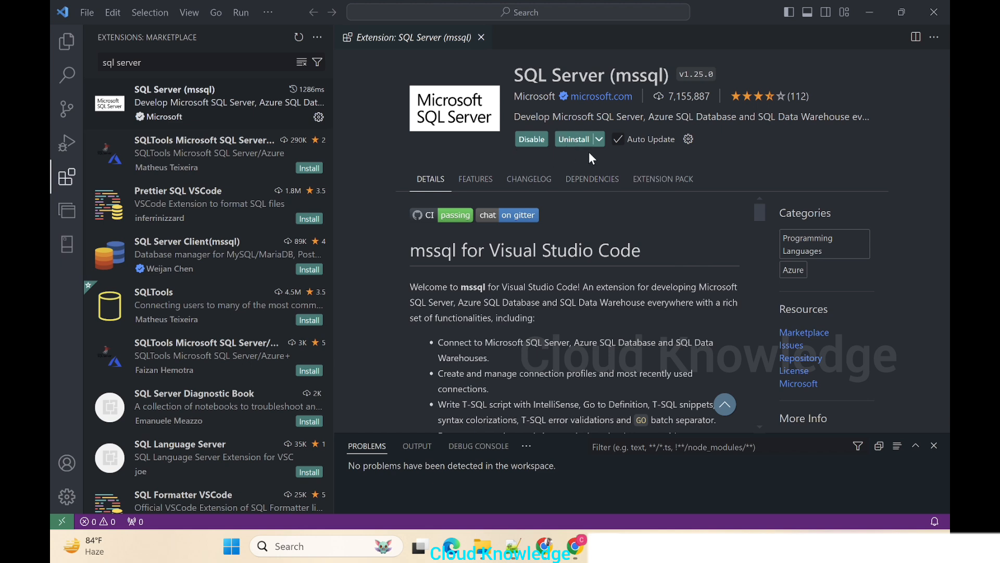
mouse_move(67, 210)
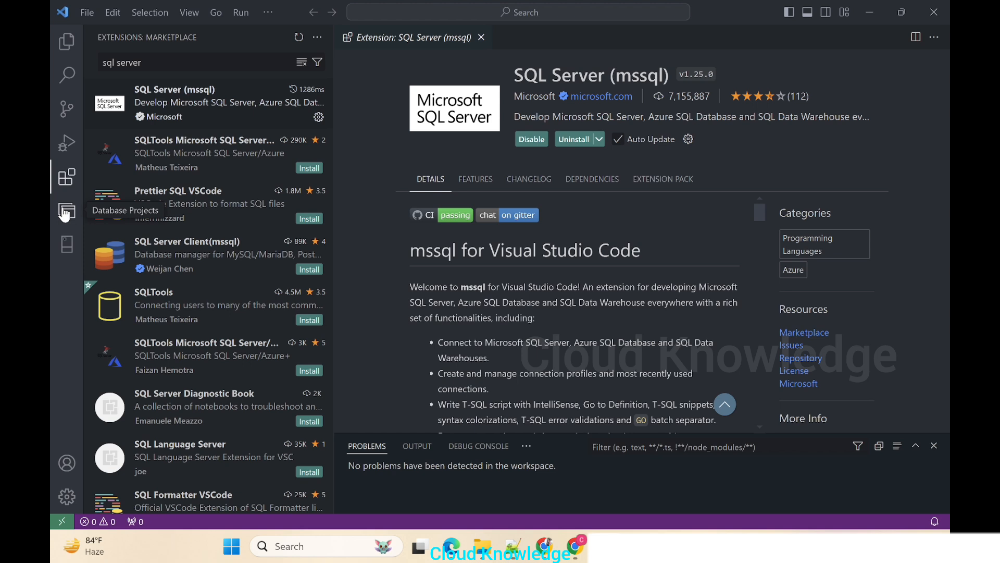
mouse_move(67, 249)
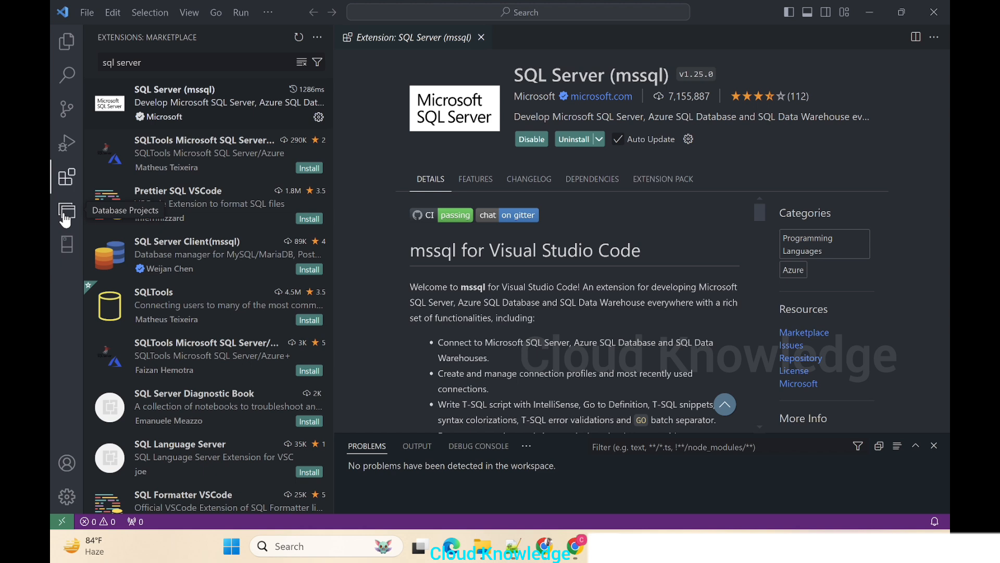
mouse_move(66, 248)
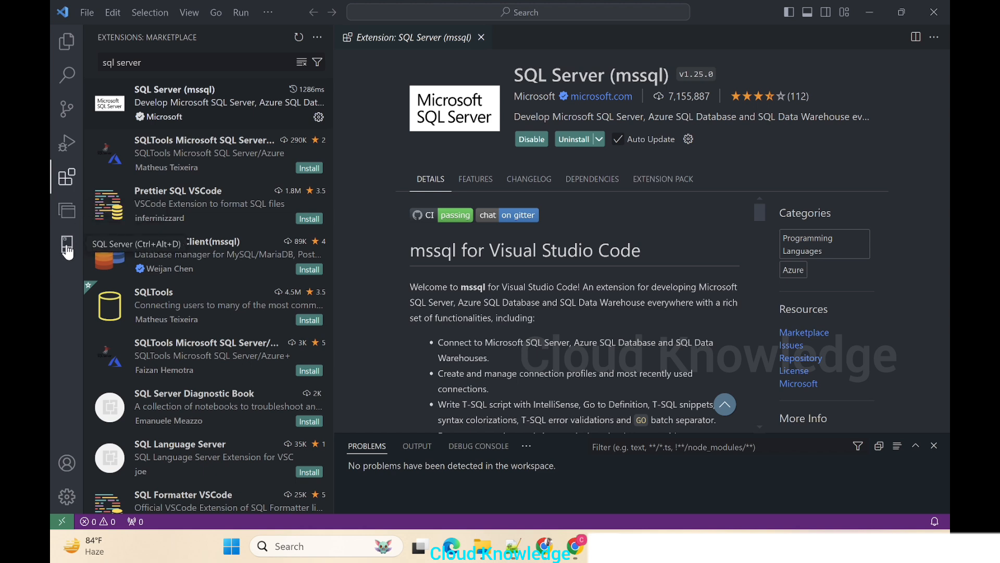
- Open the SQL Server connections panel and start adding a new connection
click(480, 37)
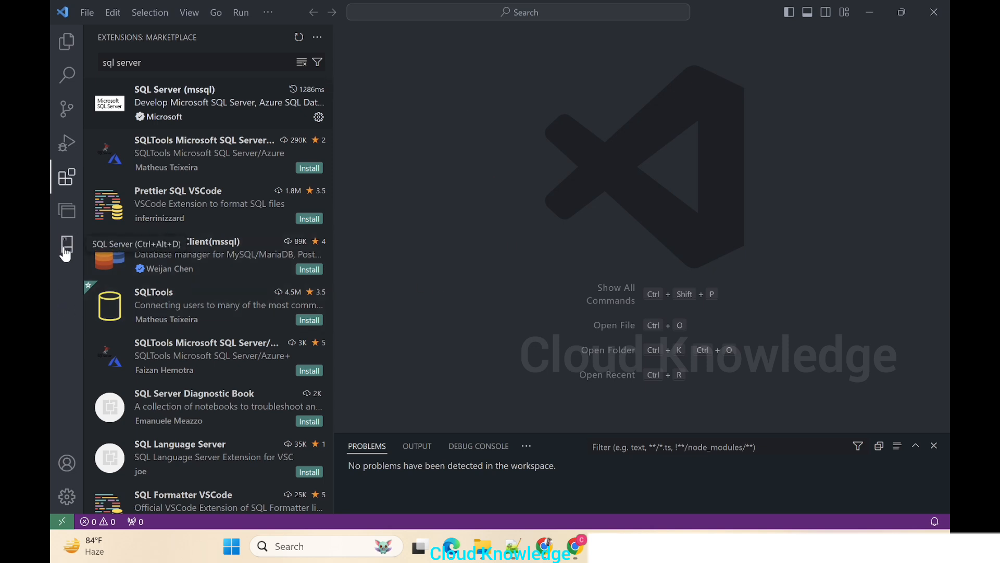
click(66, 244)
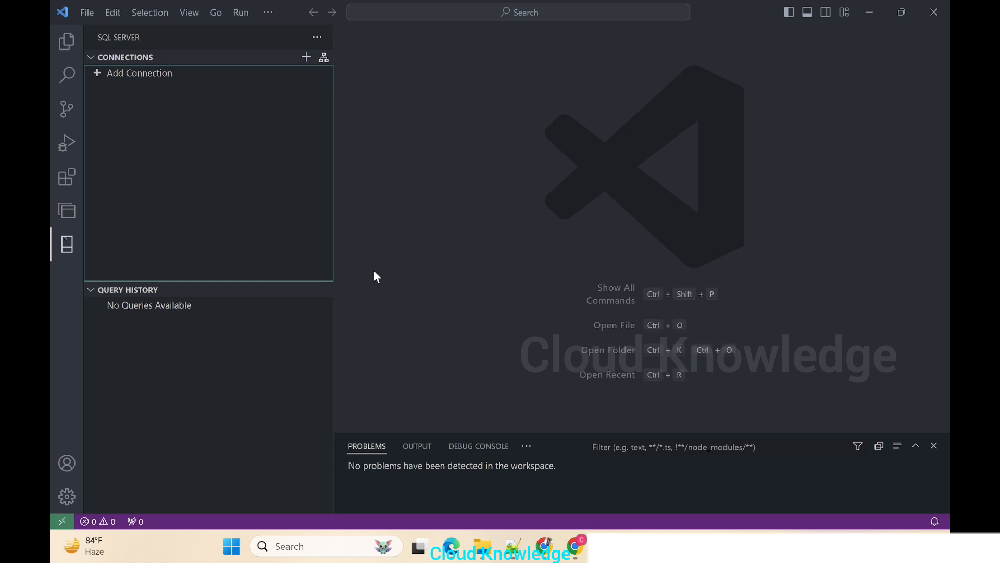
mouse_move(89, 48)
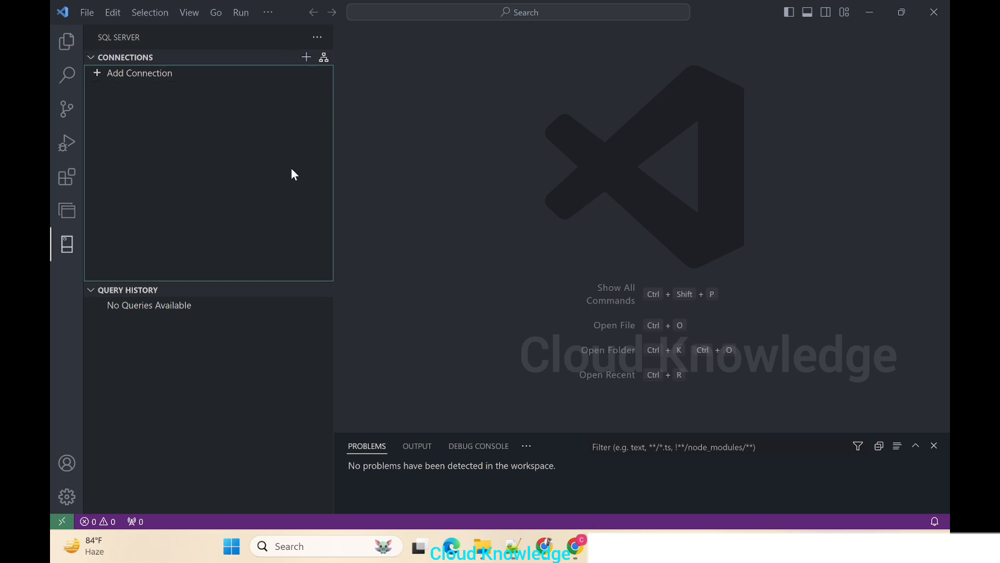
mouse_move(287, 71)
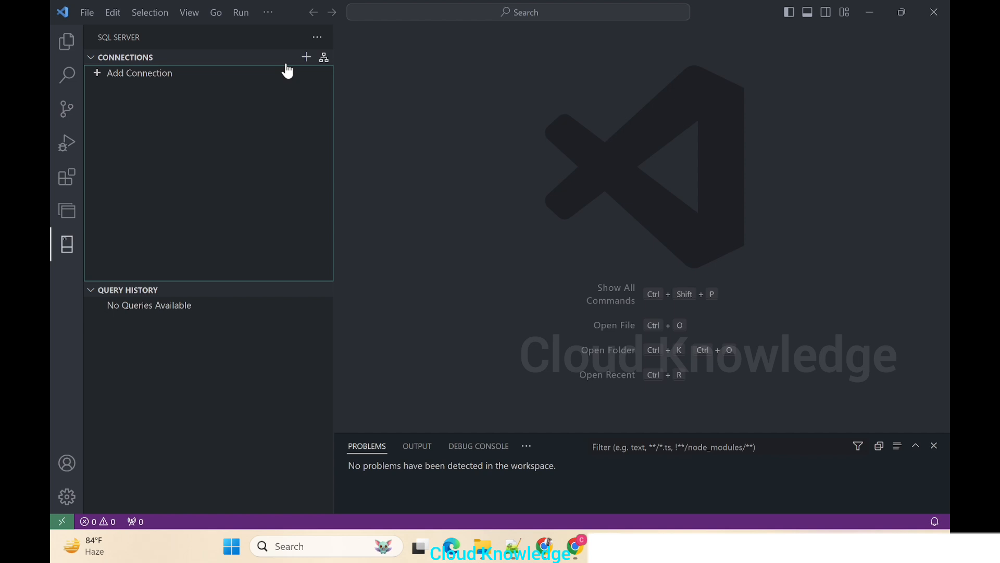
click(137, 73)
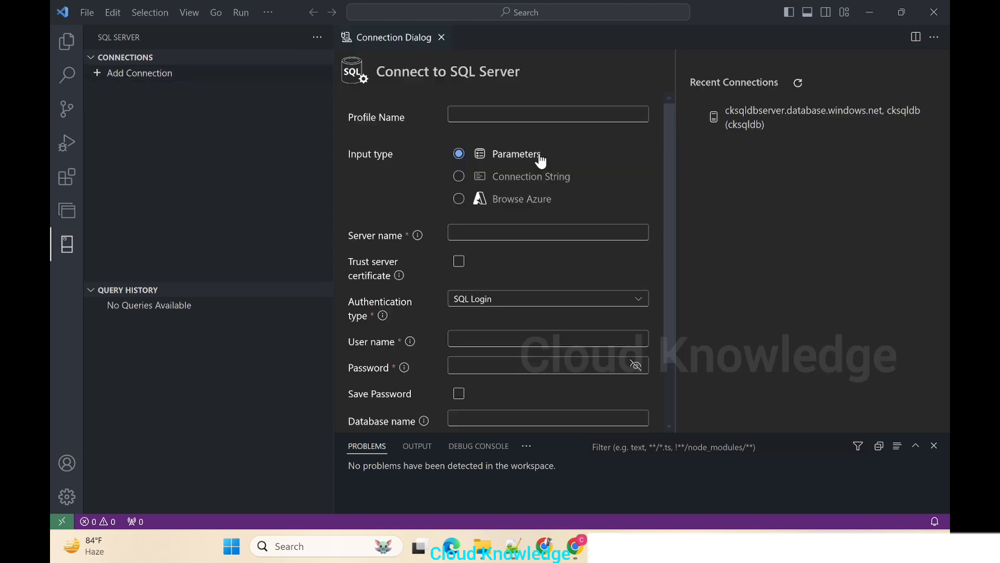
mouse_move(333, 141)
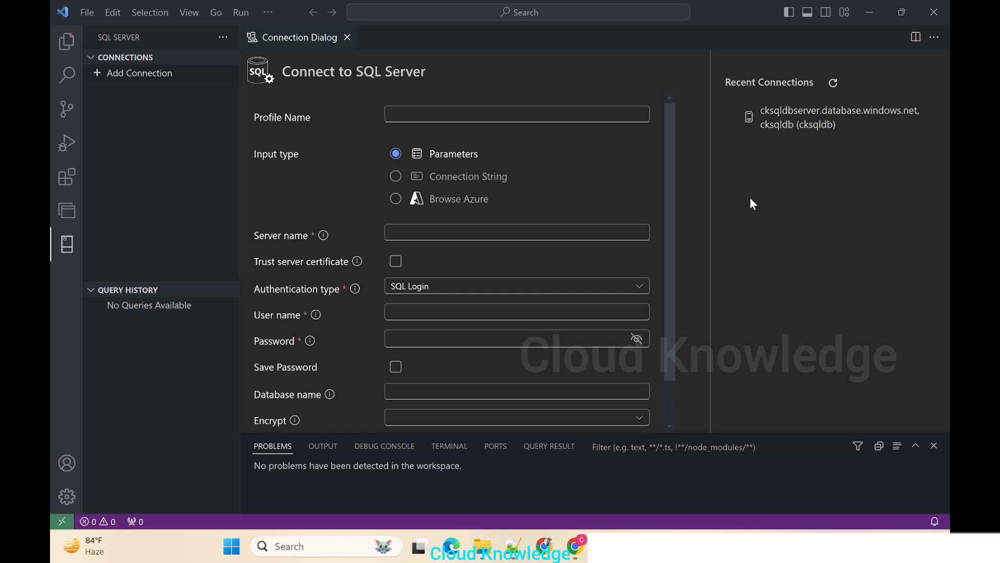
mouse_move(323, 102)
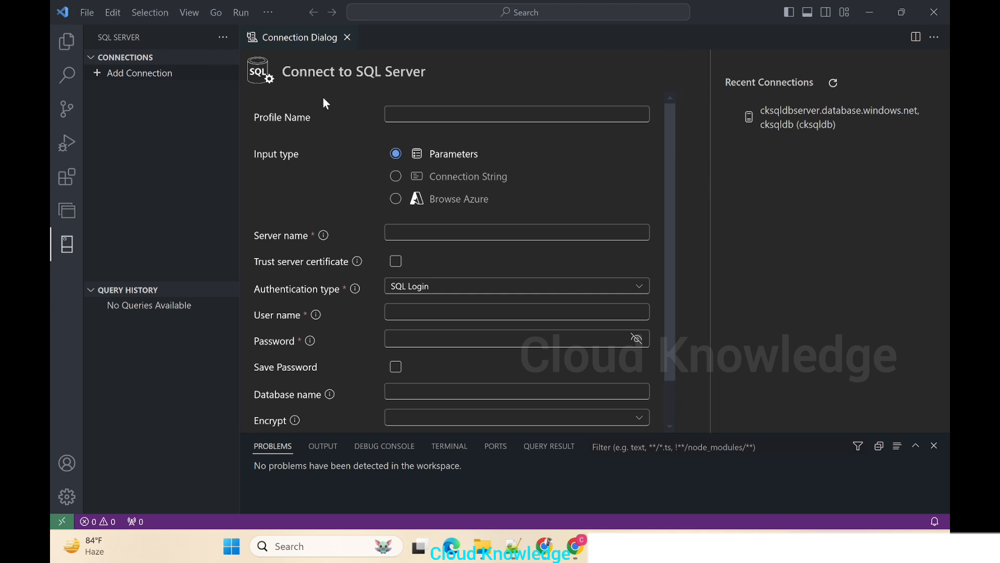
- Enter CKSQLDB as the connection profile name
text(c)
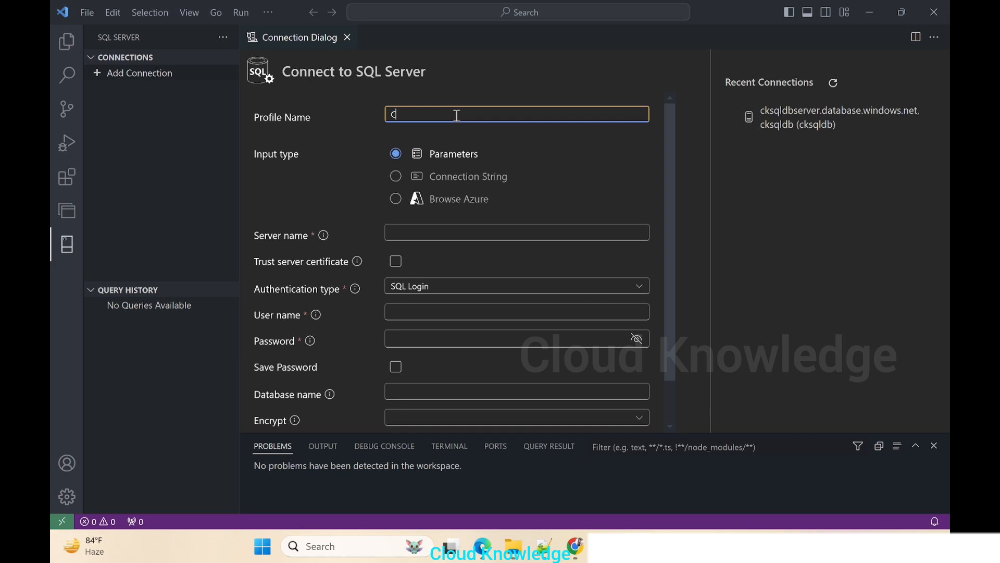
text(CKSQLDB)
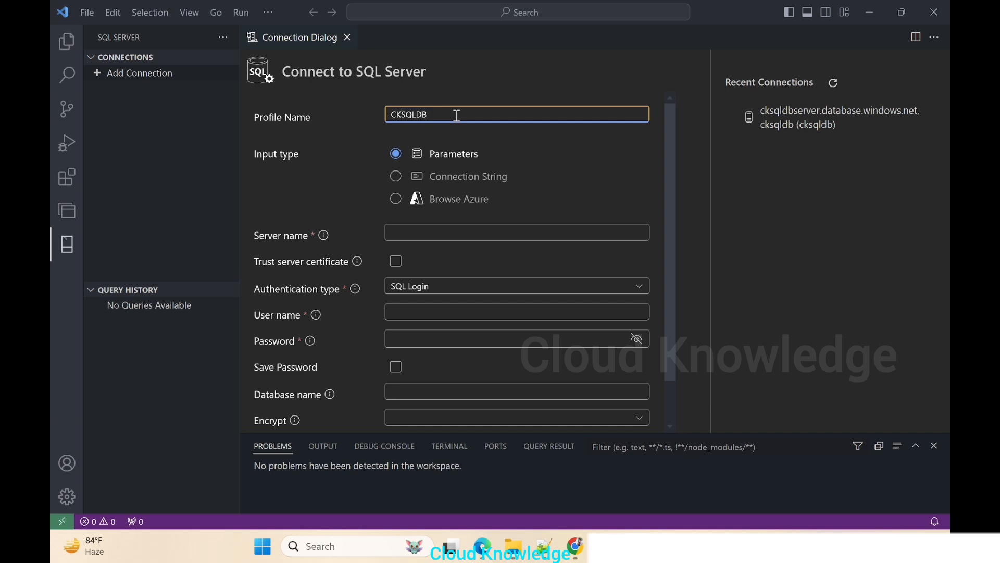
mouse_move(534, 188)
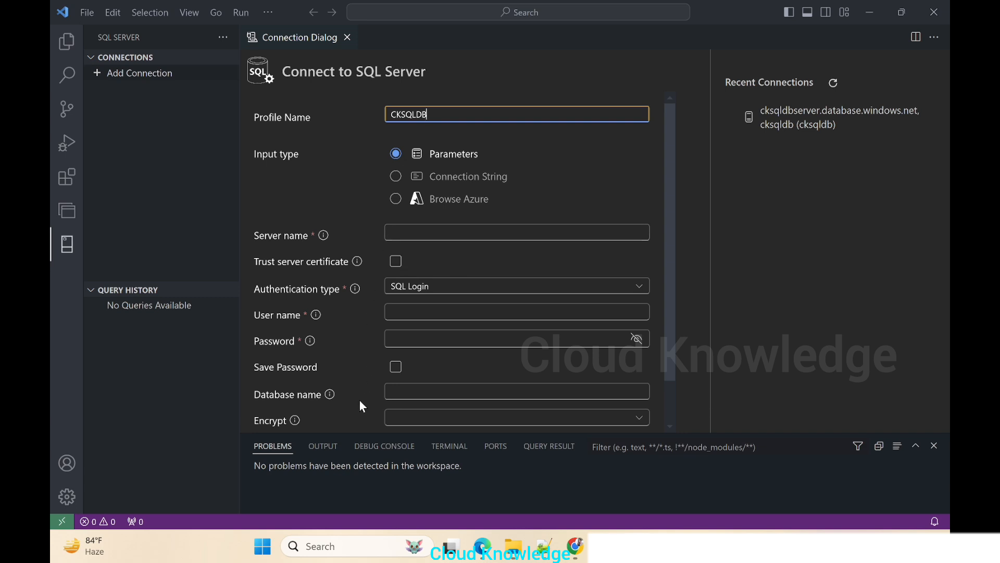
mouse_move(376, 141)
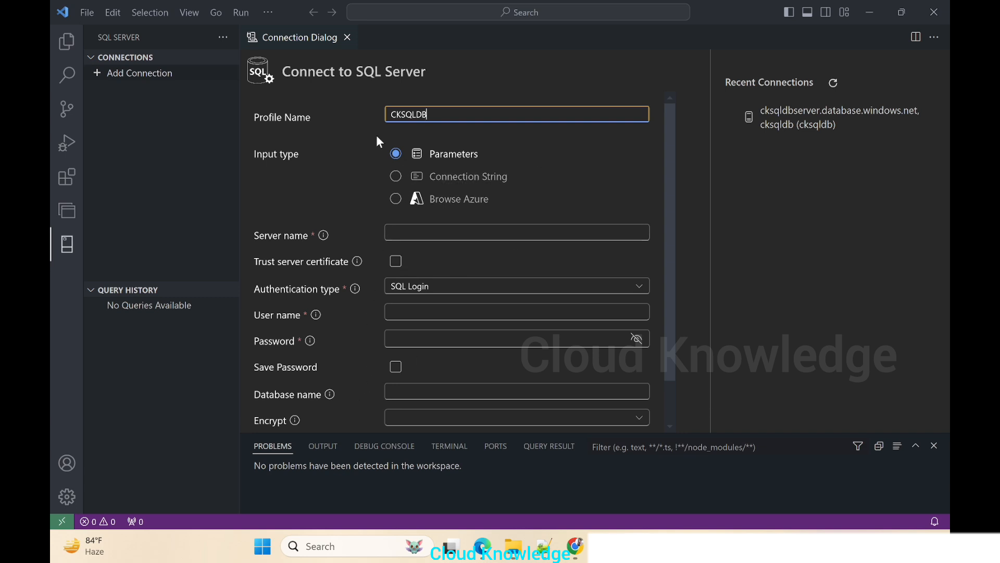
mouse_move(514, 195)
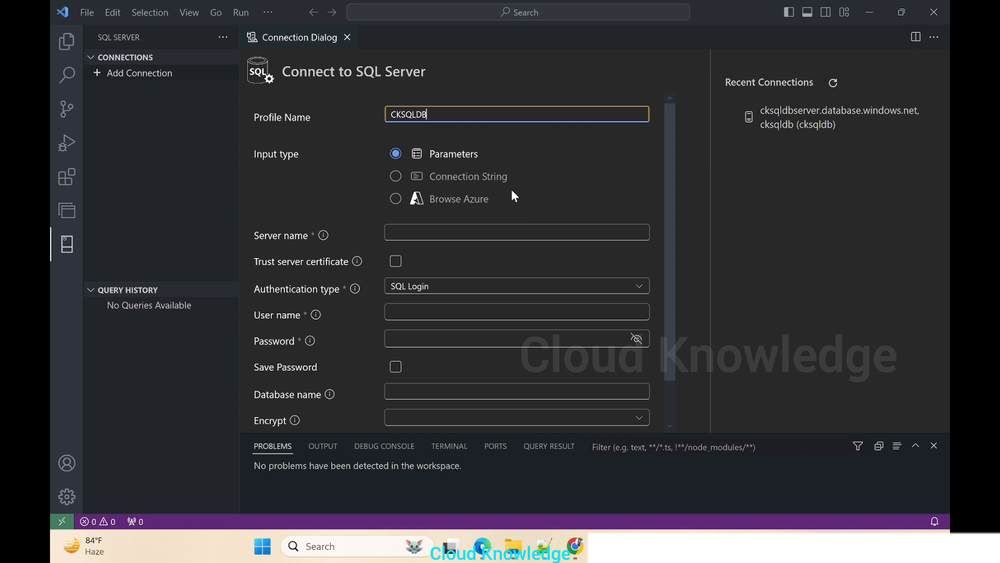
mouse_move(455, 168)
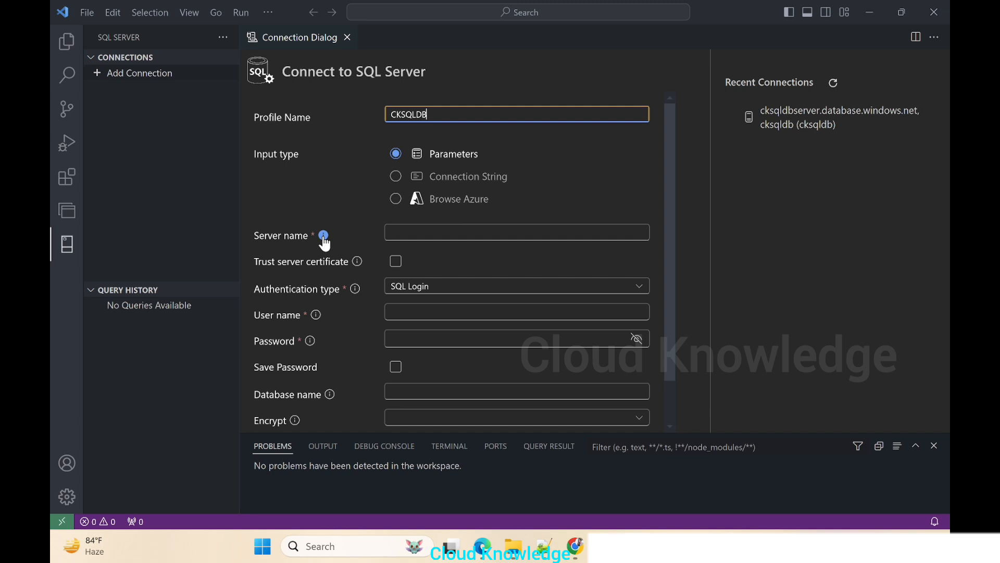
mouse_move(323, 236)
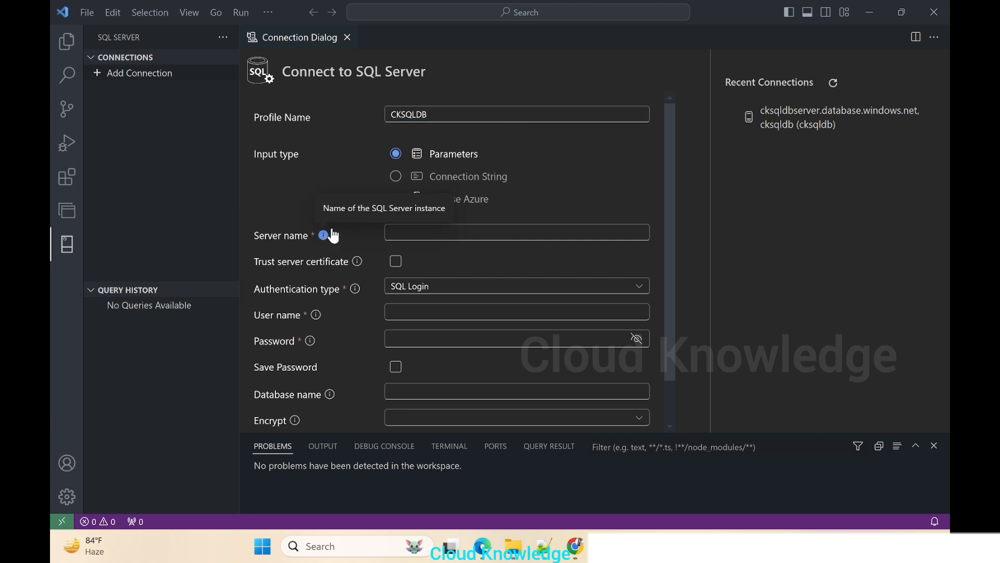
mouse_move(285, 196)
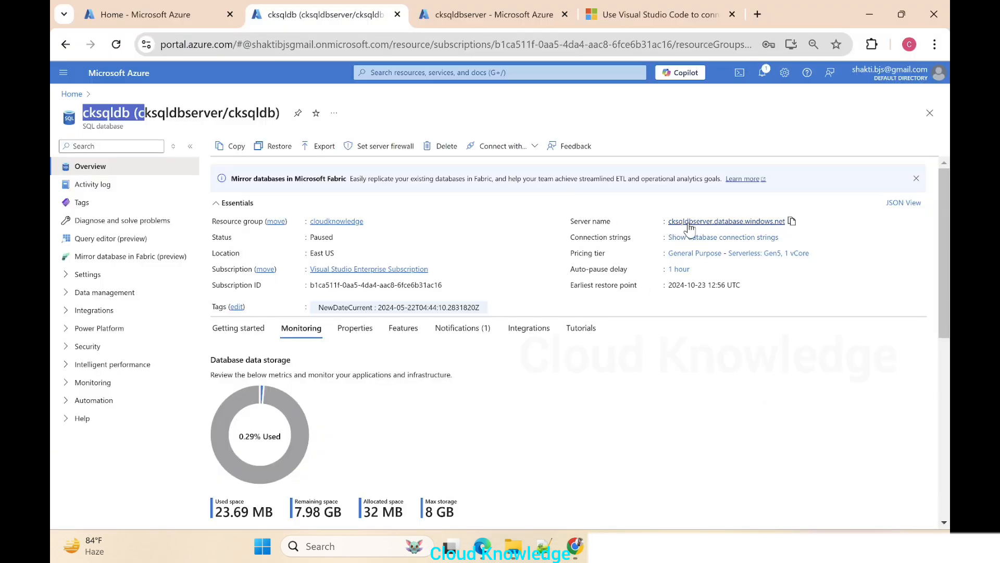
mouse_move(772, 237)
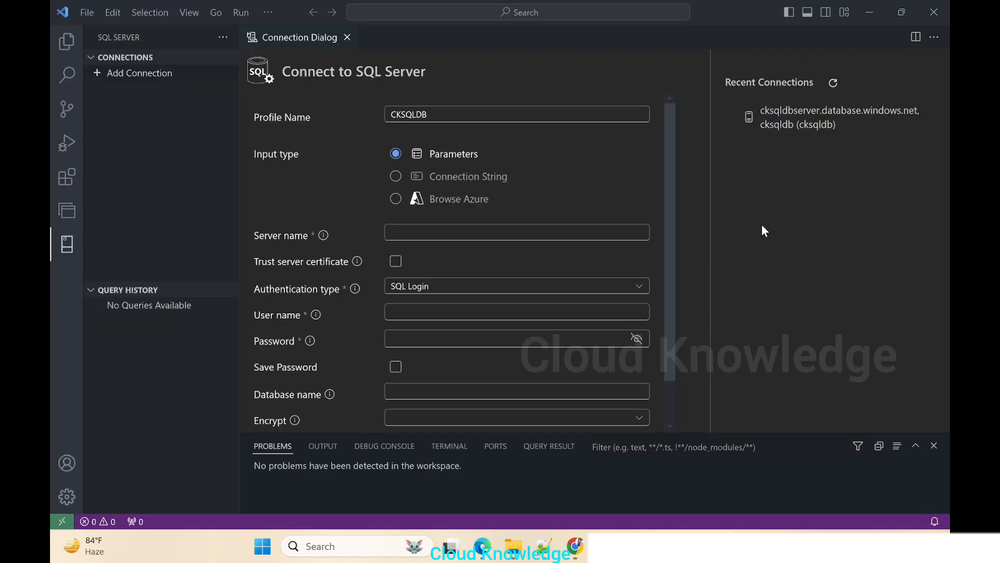
- Enter server cksqldbserver.database.windows.net, SQL Login user, saved password, database cksqldb, then connect
text(cksqldbserver.database.windows.net)
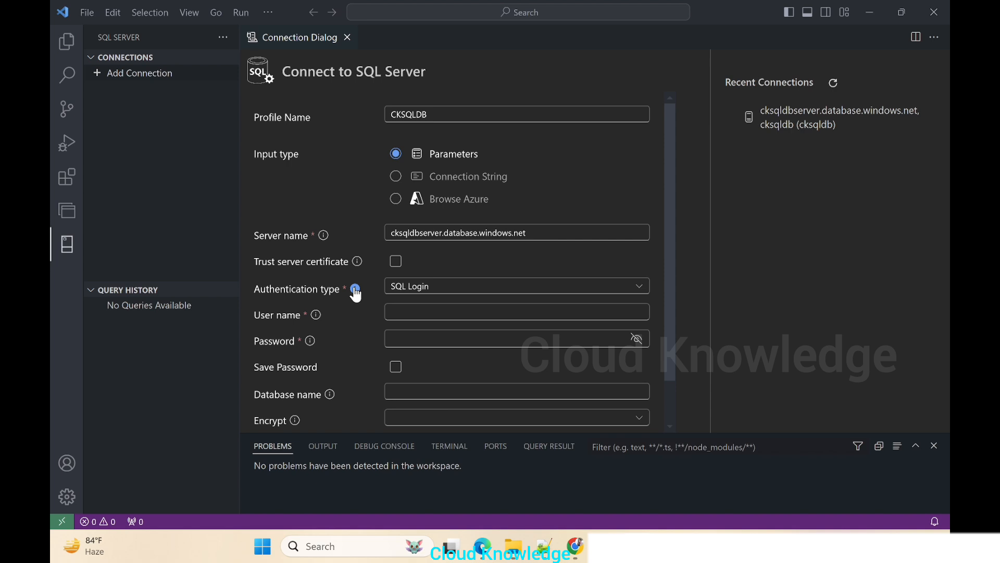
click(516, 286)
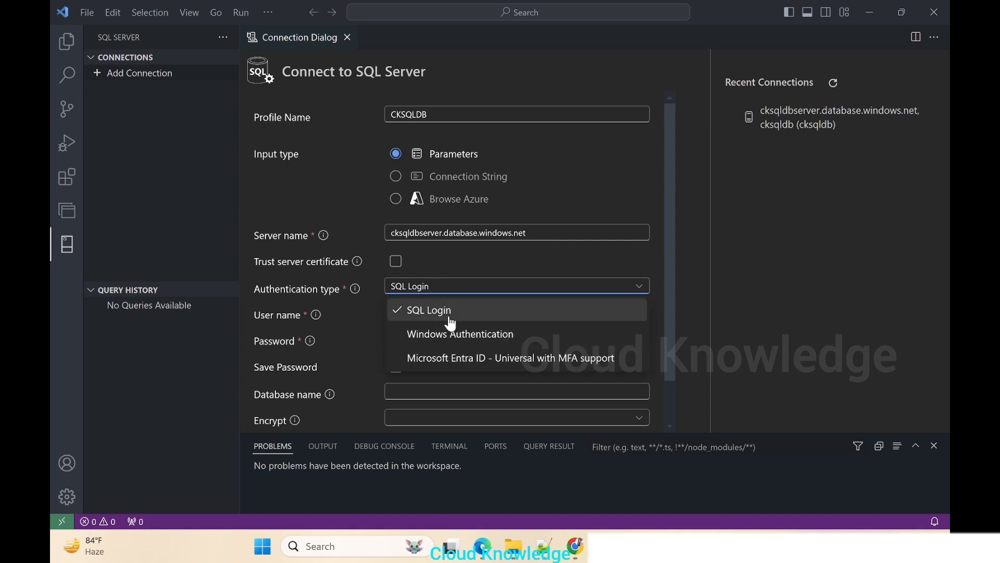
click(426, 310)
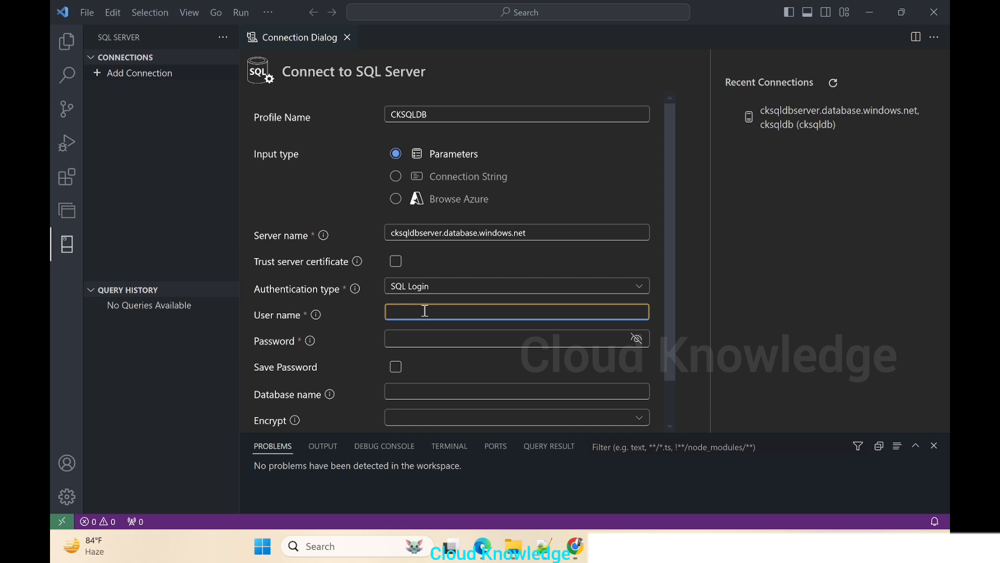
text(cksqldb)
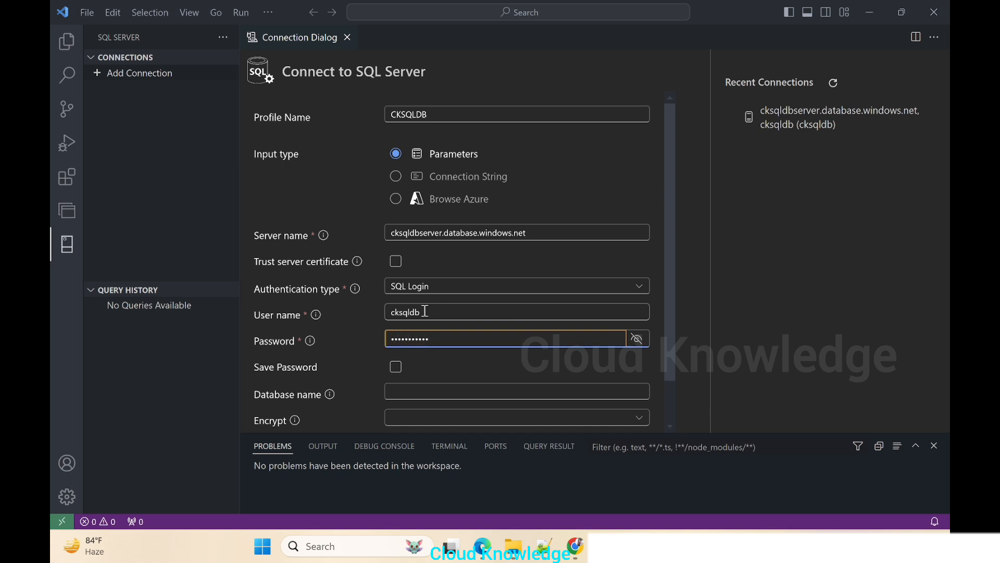
click(395, 318)
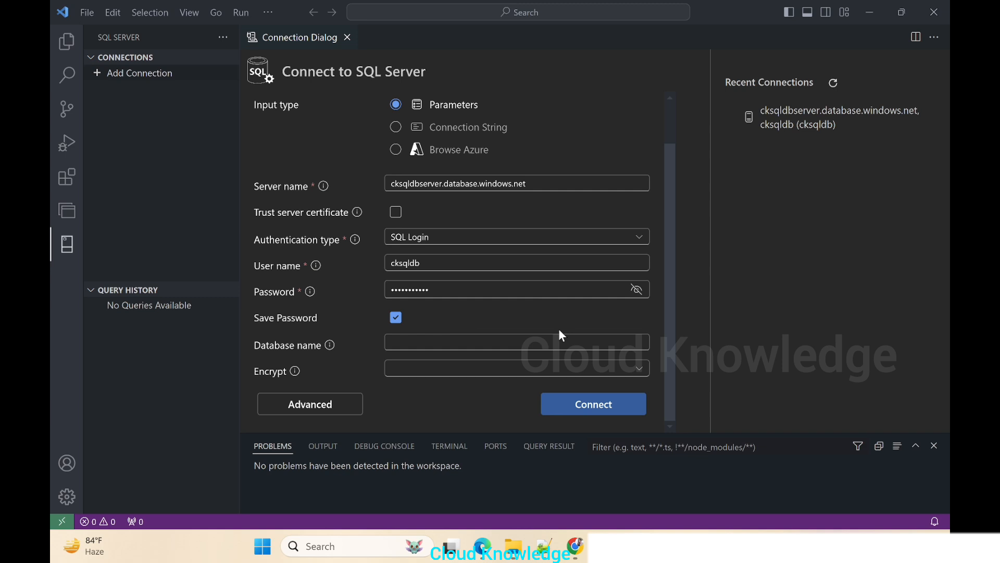
click(517, 342)
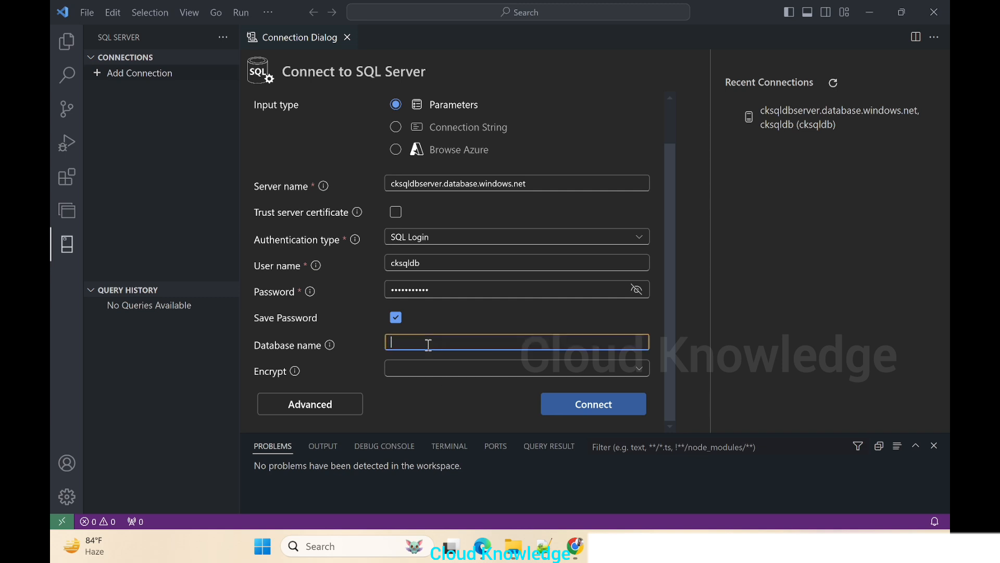
text(cksqldb)
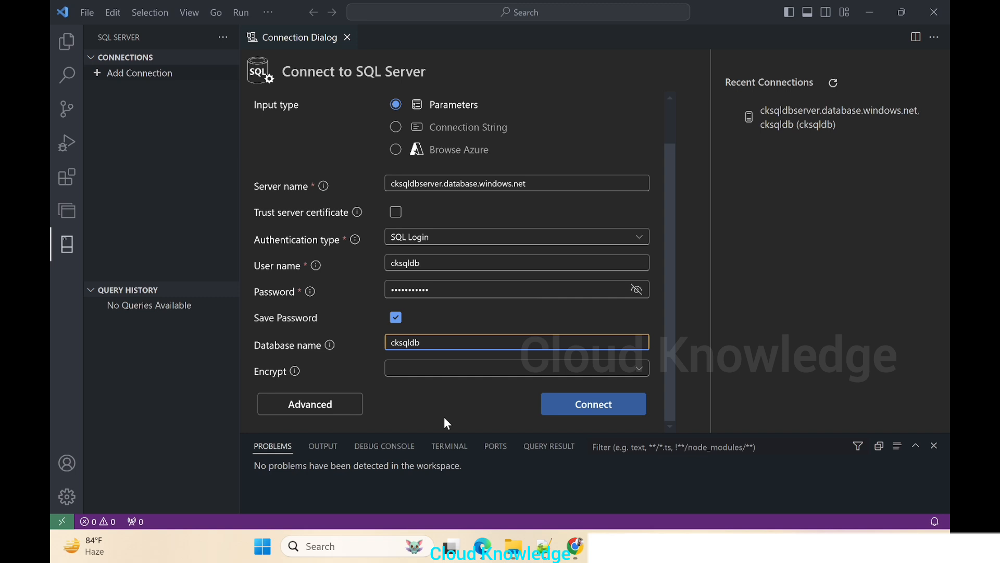
click(592, 403)
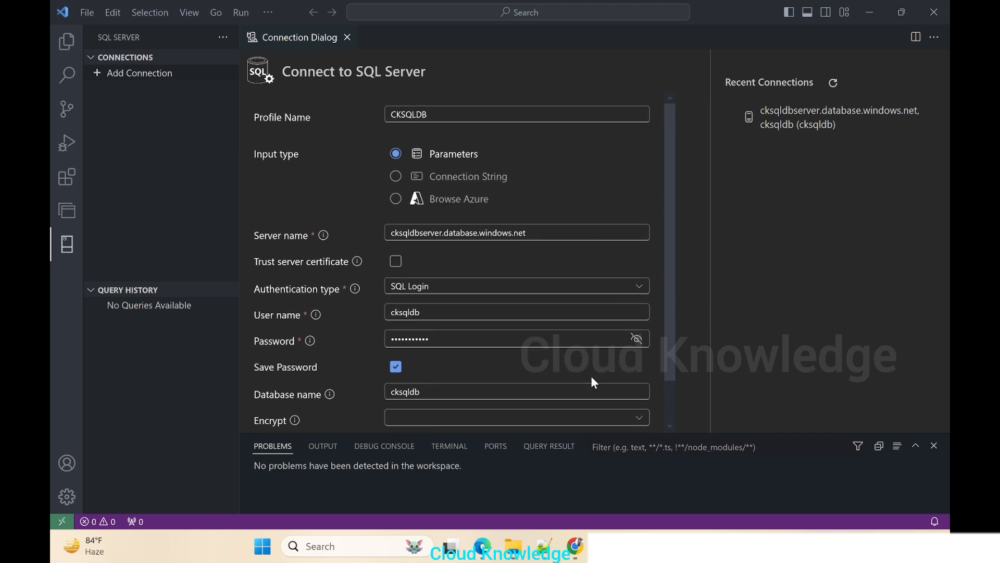
click(592, 404)
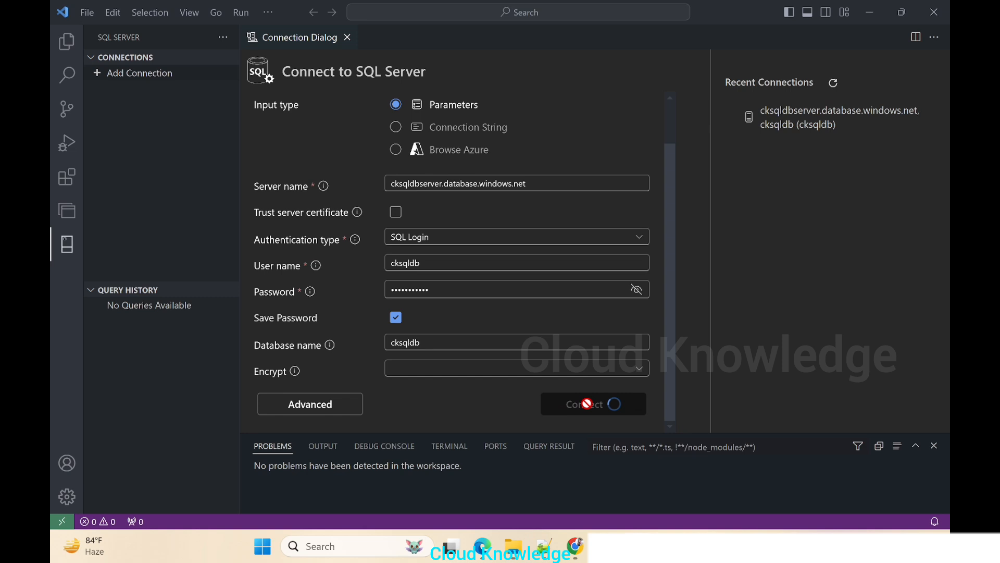
mouse_move(606, 424)
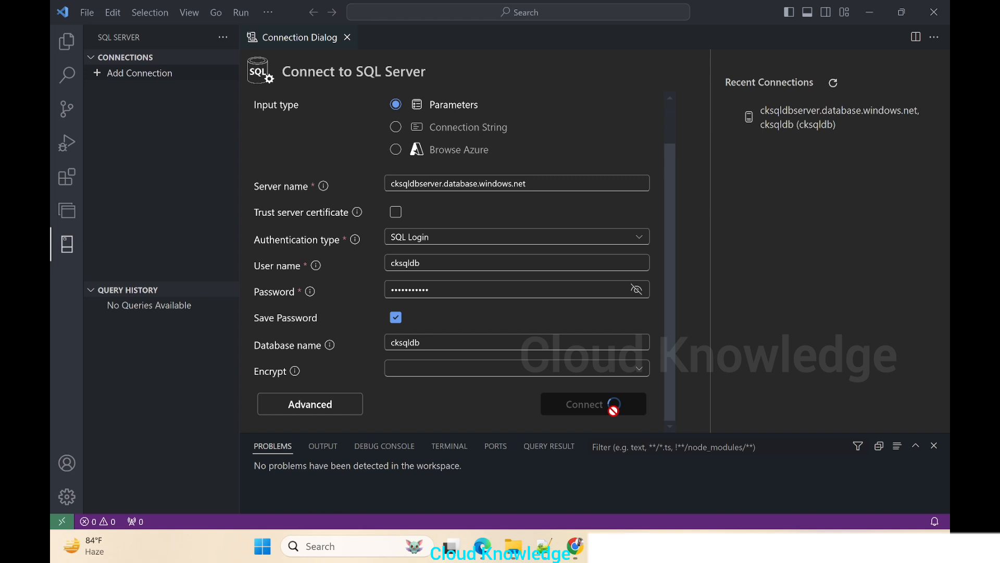
- Complete the connection so CKSQLDB shows its Tables, Views and Security folders
click(592, 403)
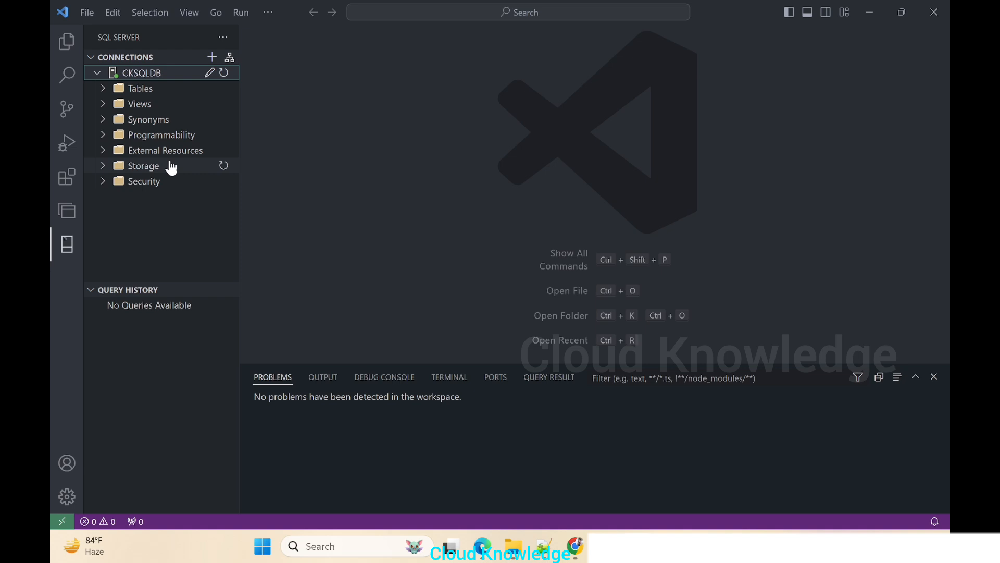
mouse_move(210, 72)
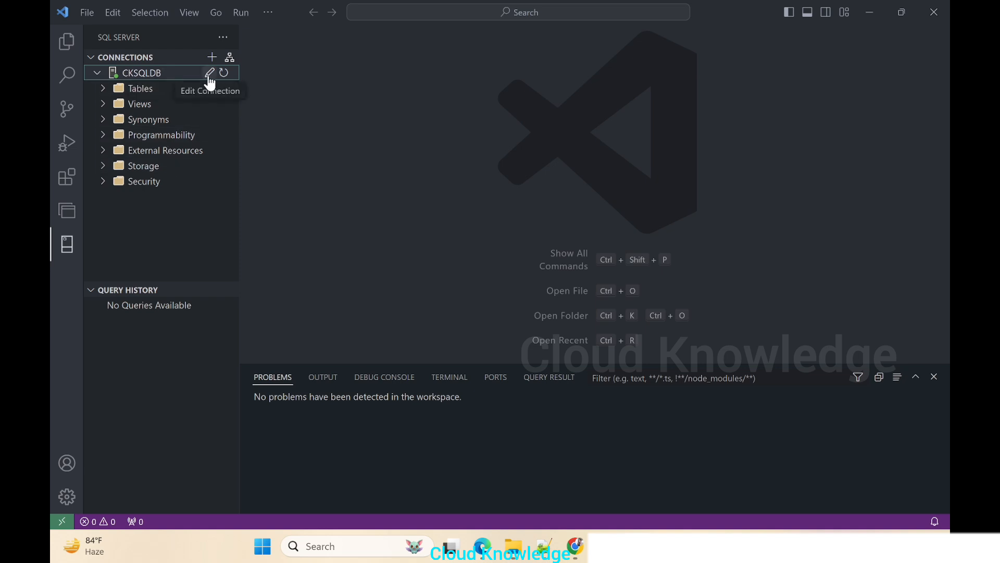
mouse_move(204, 82)
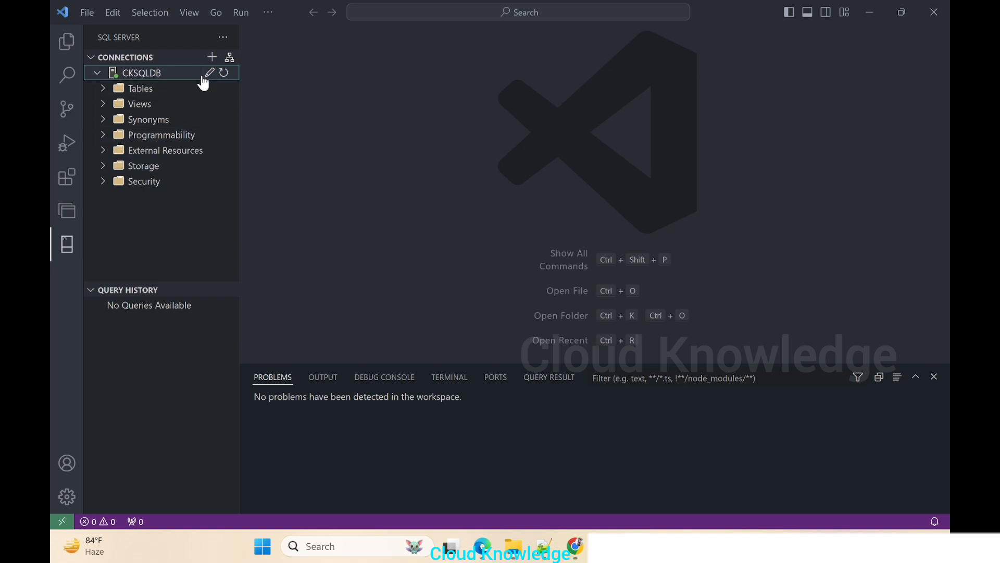
mouse_move(153, 80)
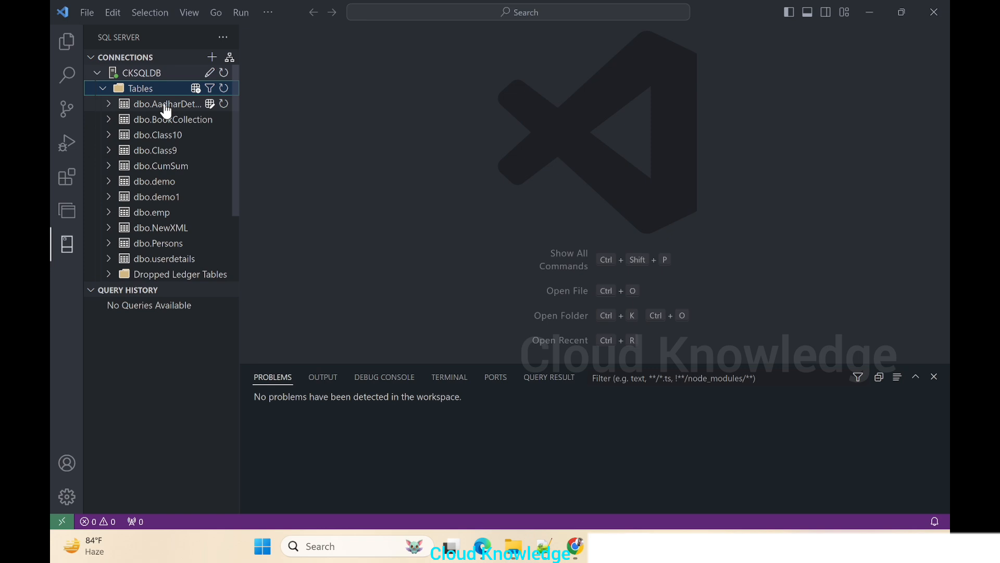
- Select dbo.AadharDetails in the expanded CKSQLDB Tables list
click(166, 103)
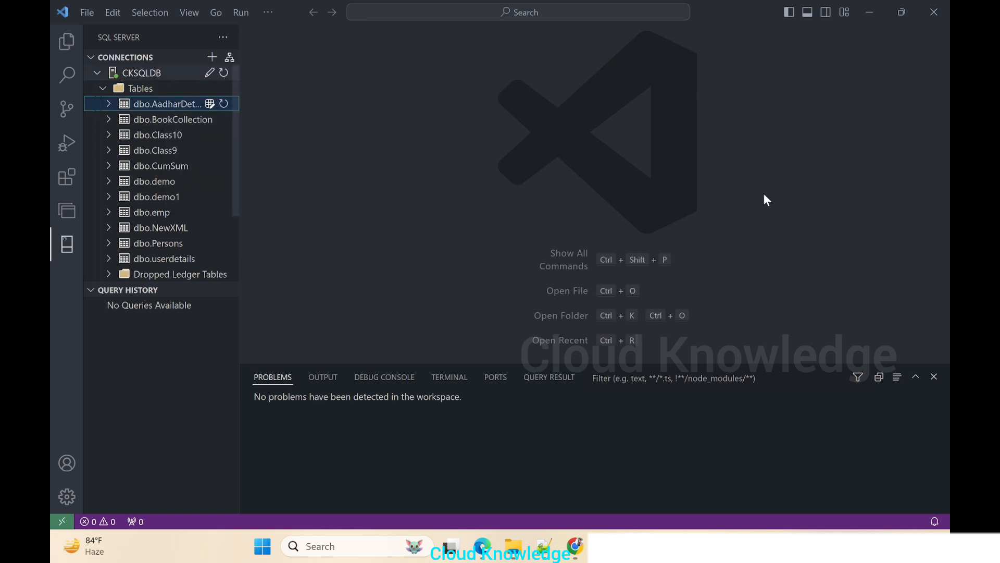
mouse_move(512, 158)
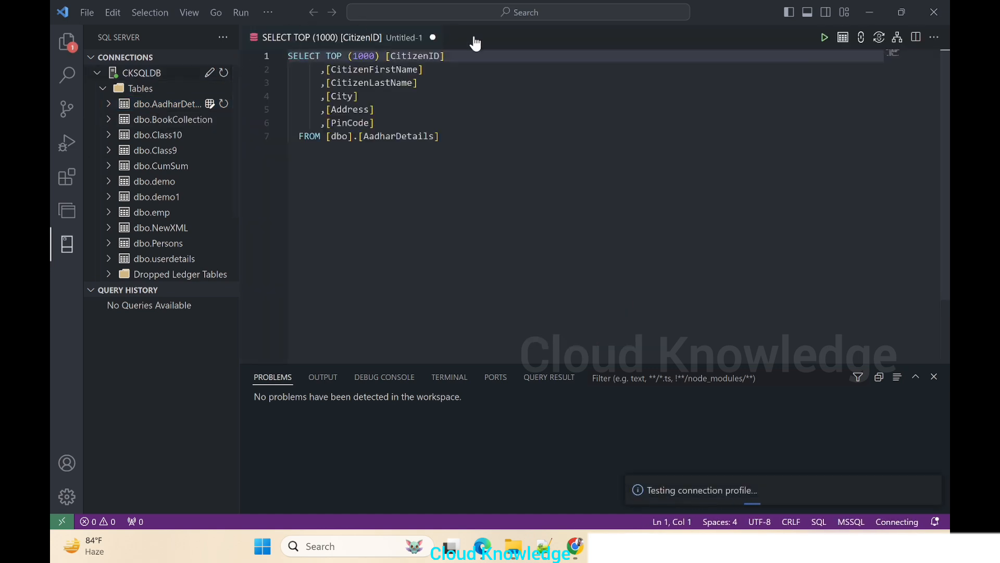
- Run the AadharDetails top 1000 query and enlarge the results grid
click(824, 37)
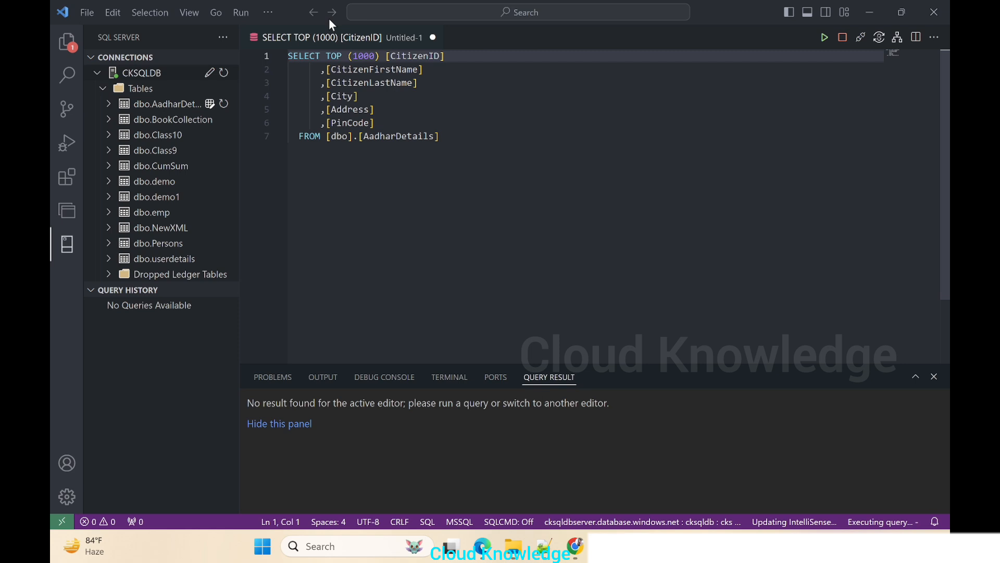
drag(446, 369, 446, 320)
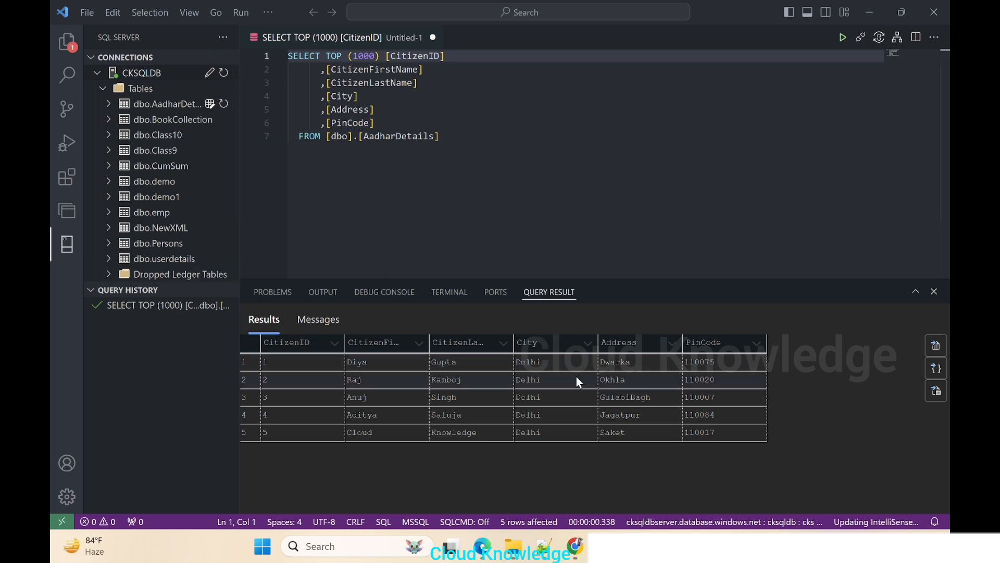
mouse_move(335, 489)
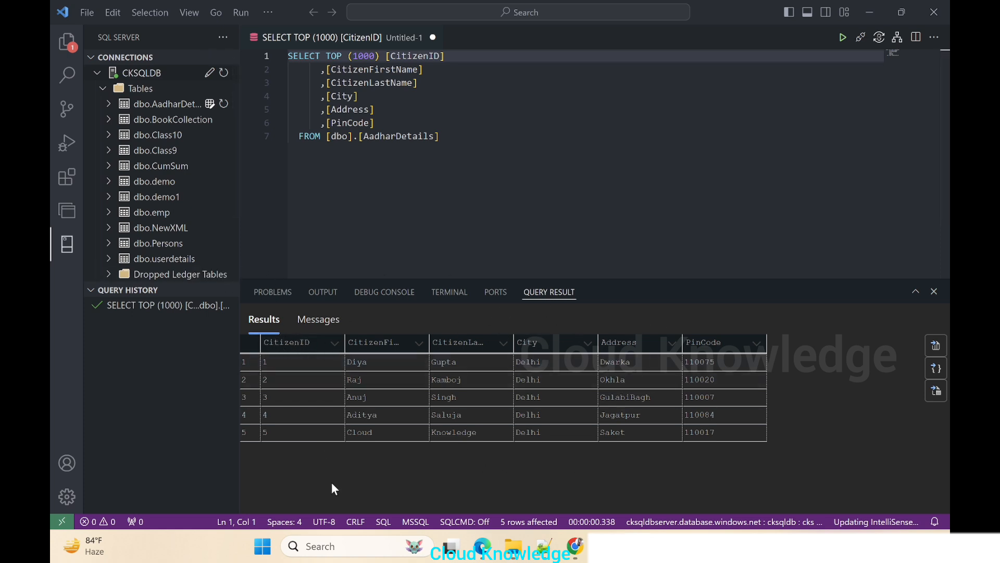
mouse_move(794, 438)
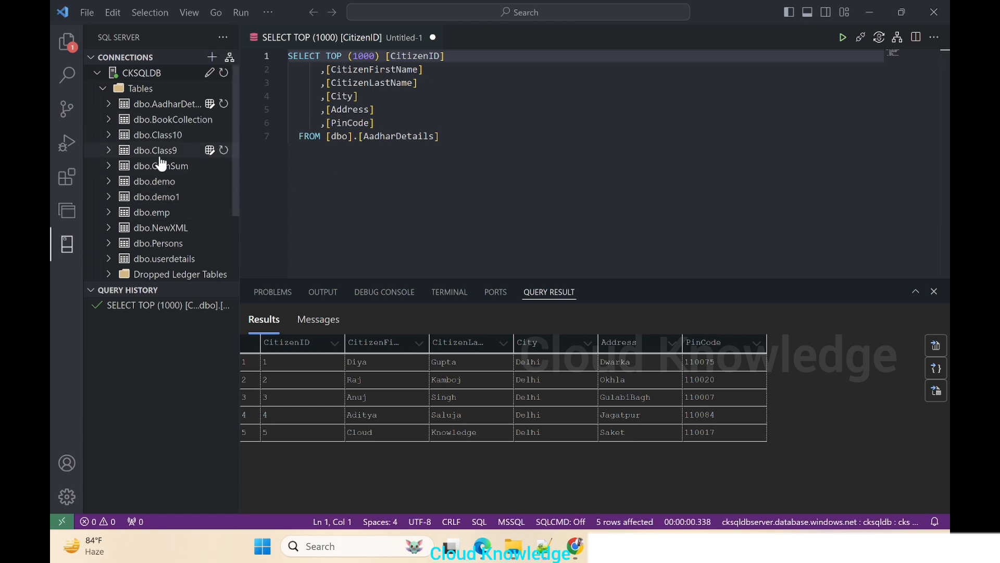
- Select the top 1000 rows of dbo.CumSum and run the query
right_click(159, 165)
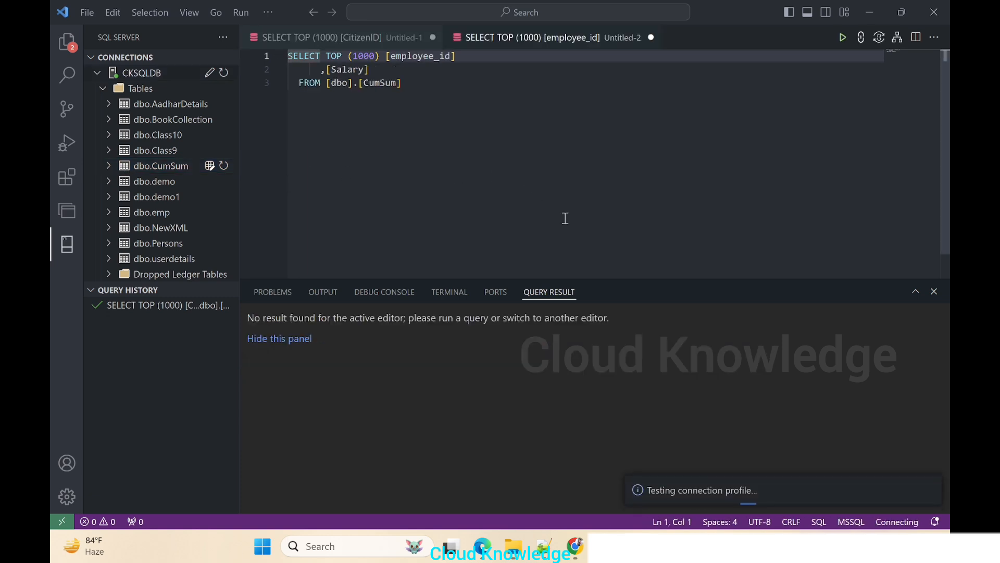
click(824, 37)
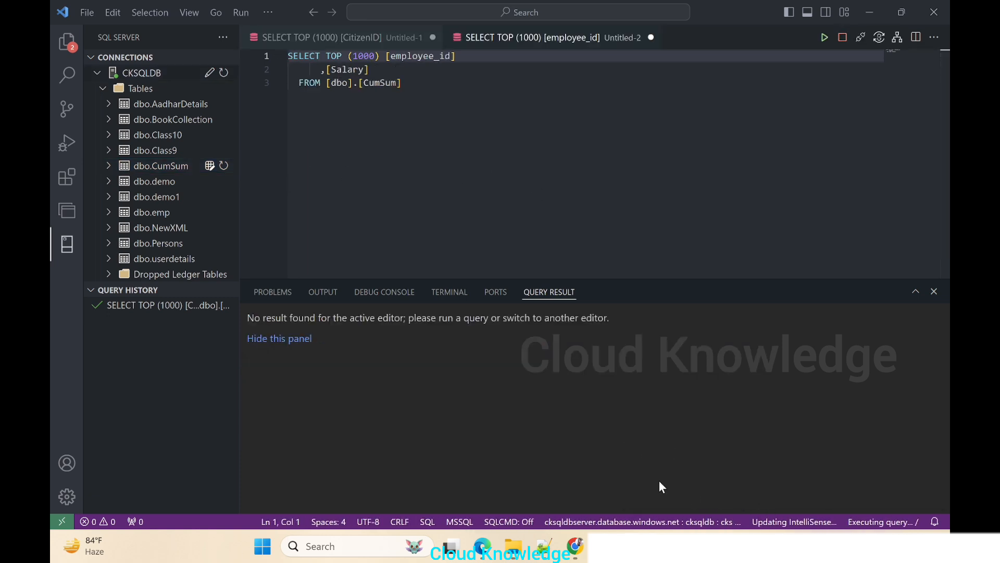
mouse_move(535, 385)
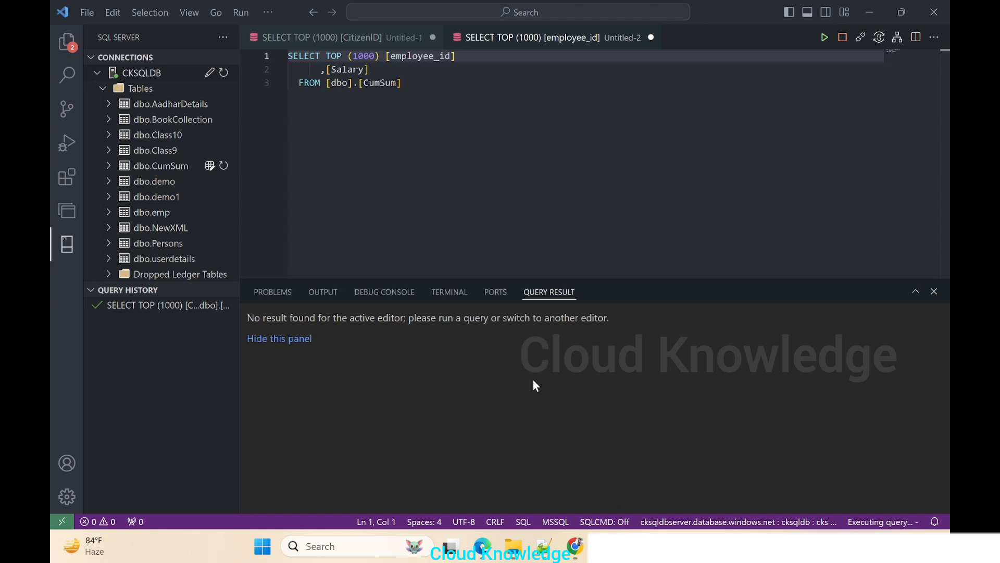
click(824, 37)
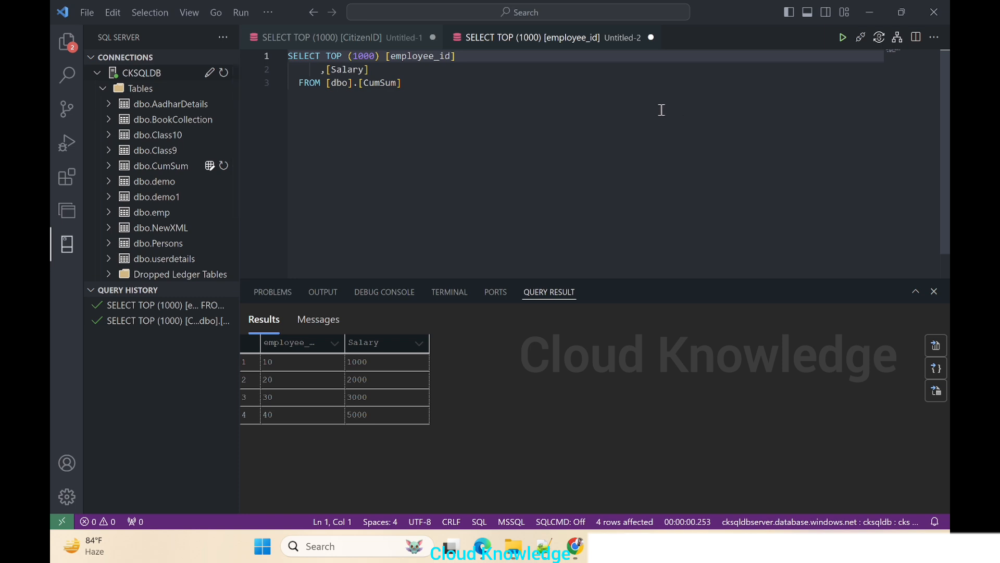
mouse_move(733, 185)
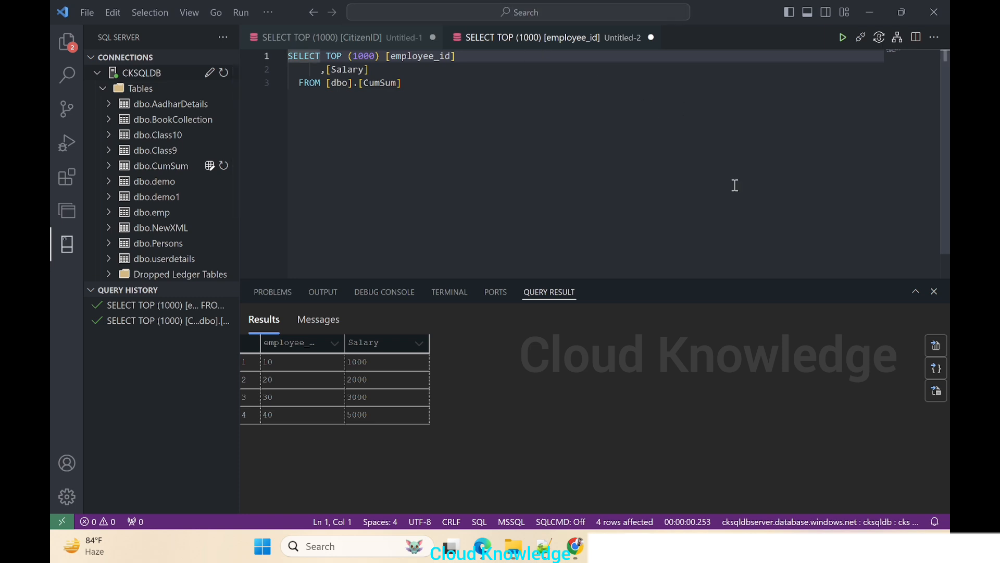